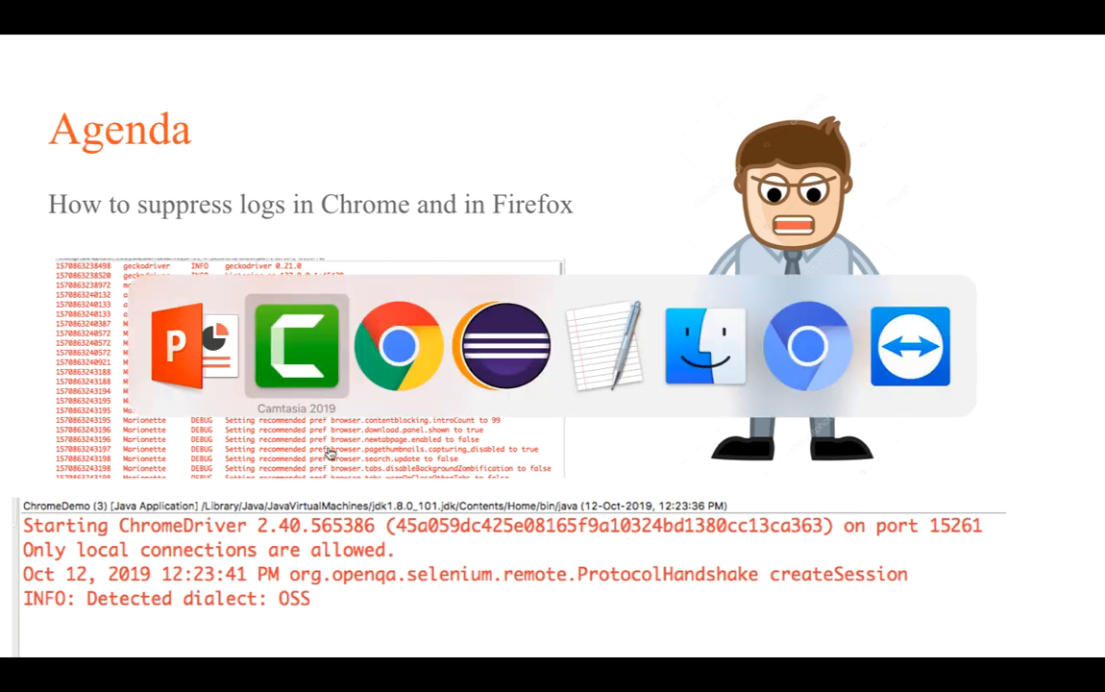
# Step: Bring up the YouTube playlist video 'How to Capture Selenium Log for Firefox and Chrome'
pyautogui.click(398, 346)
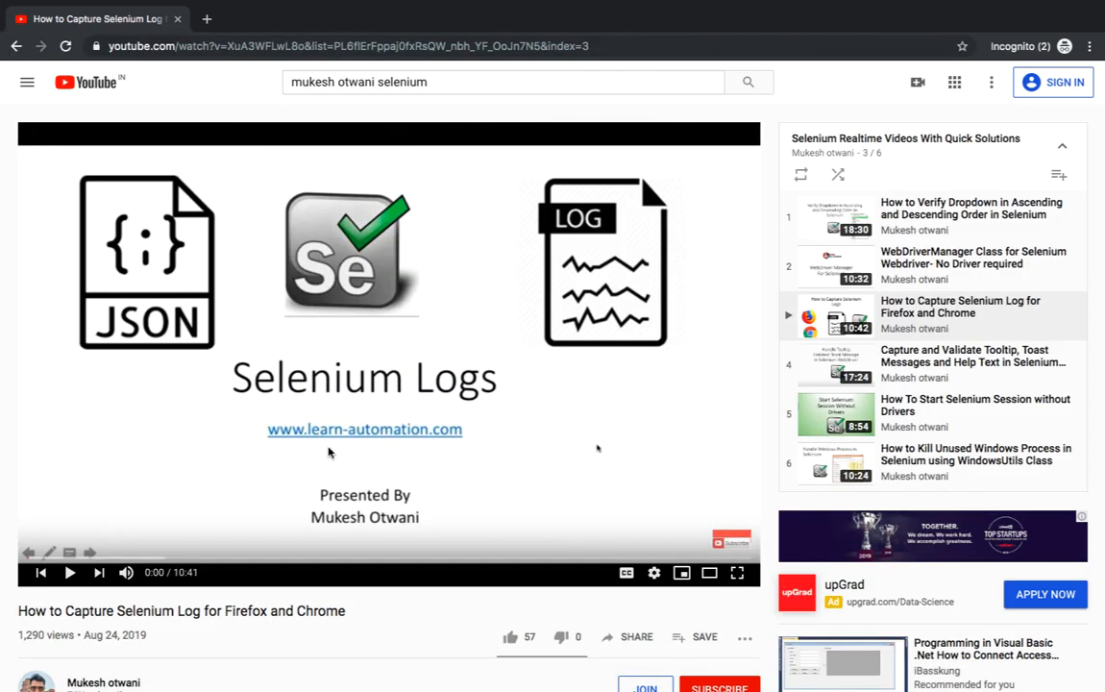
pyautogui.moveTo(951, 323)
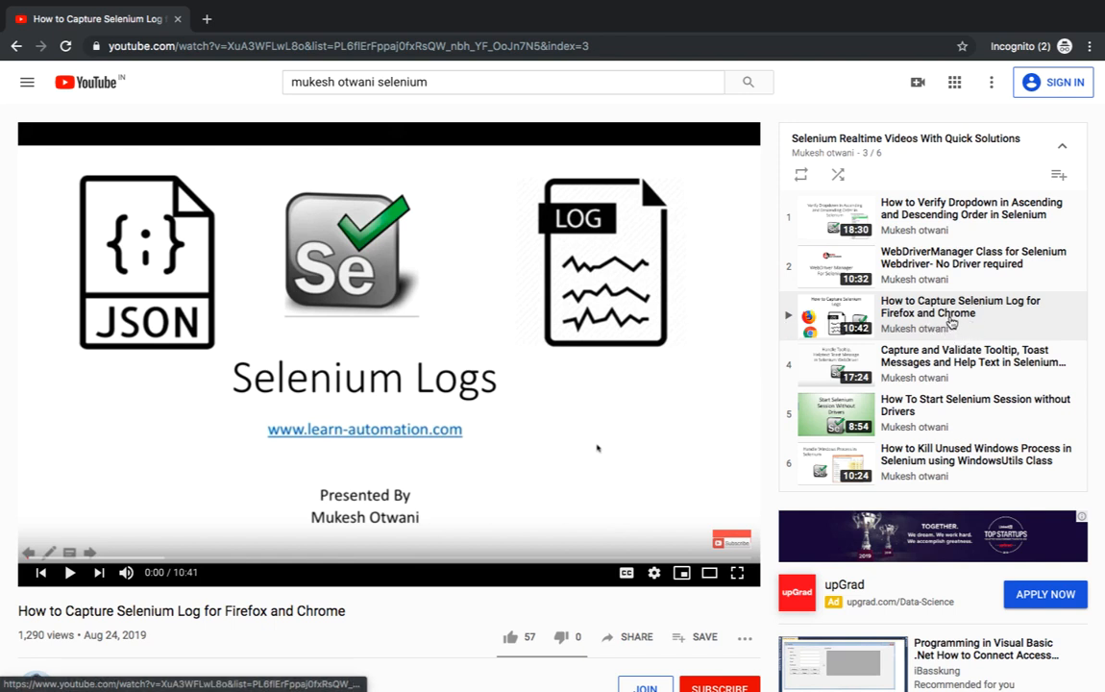
pyautogui.moveTo(551, 423)
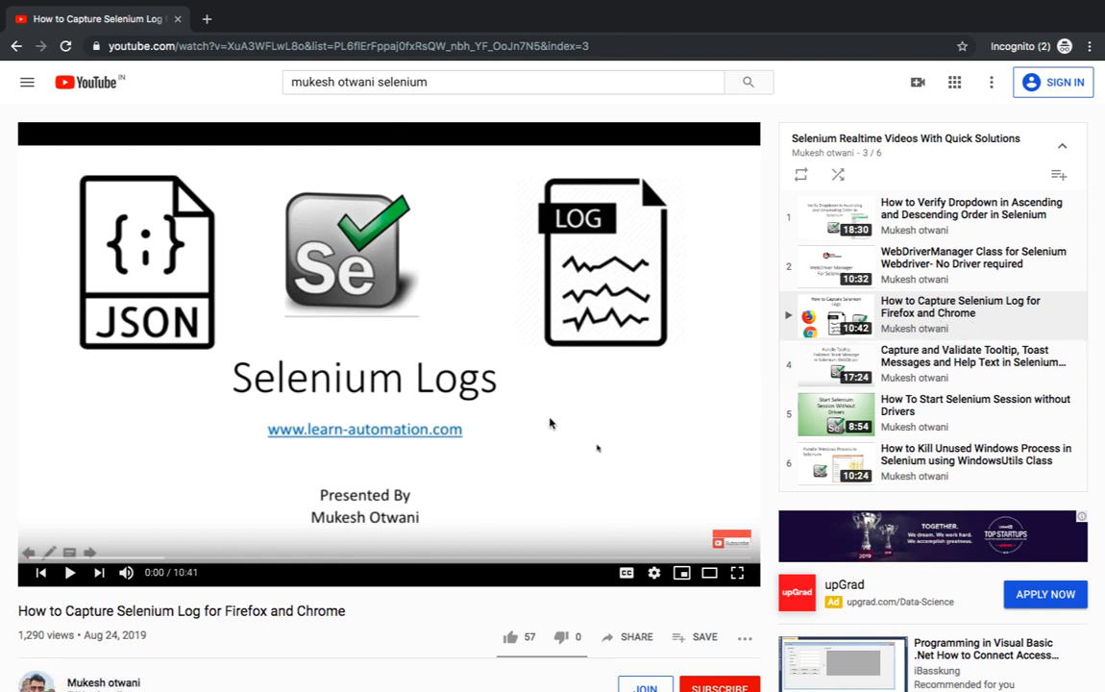
pyautogui.moveTo(402, 477)
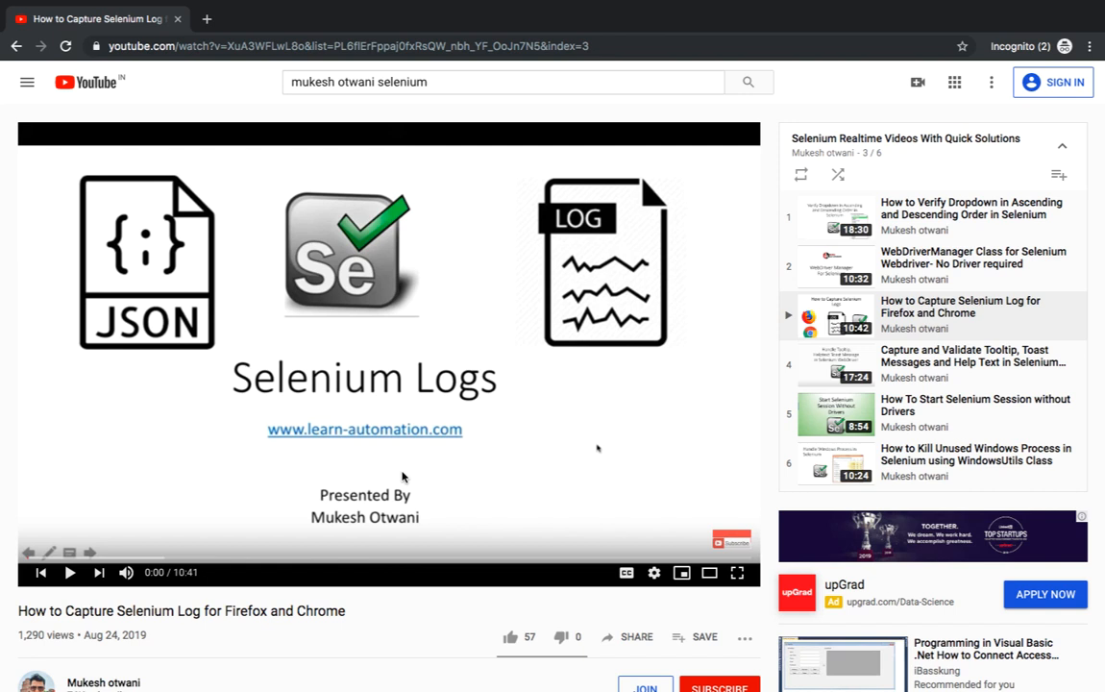
pyautogui.moveTo(470, 434)
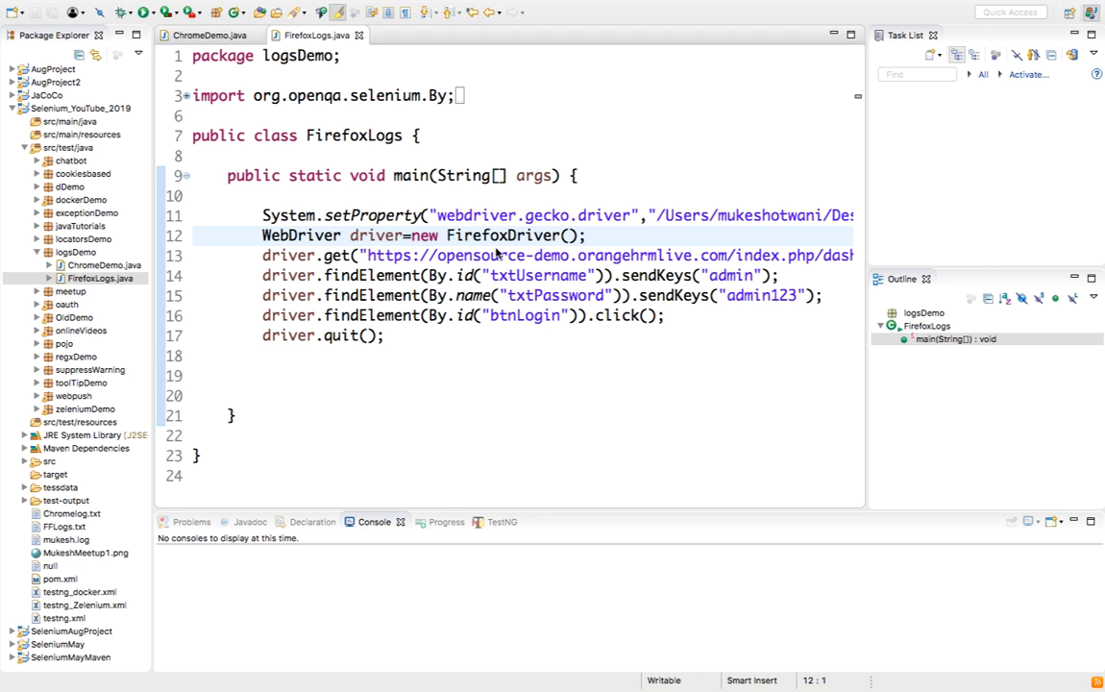
# Step: Run FirefoxLogs.java as a Java application and scroll through its geckodriver and Marionette console logs
pyautogui.click(324, 295)
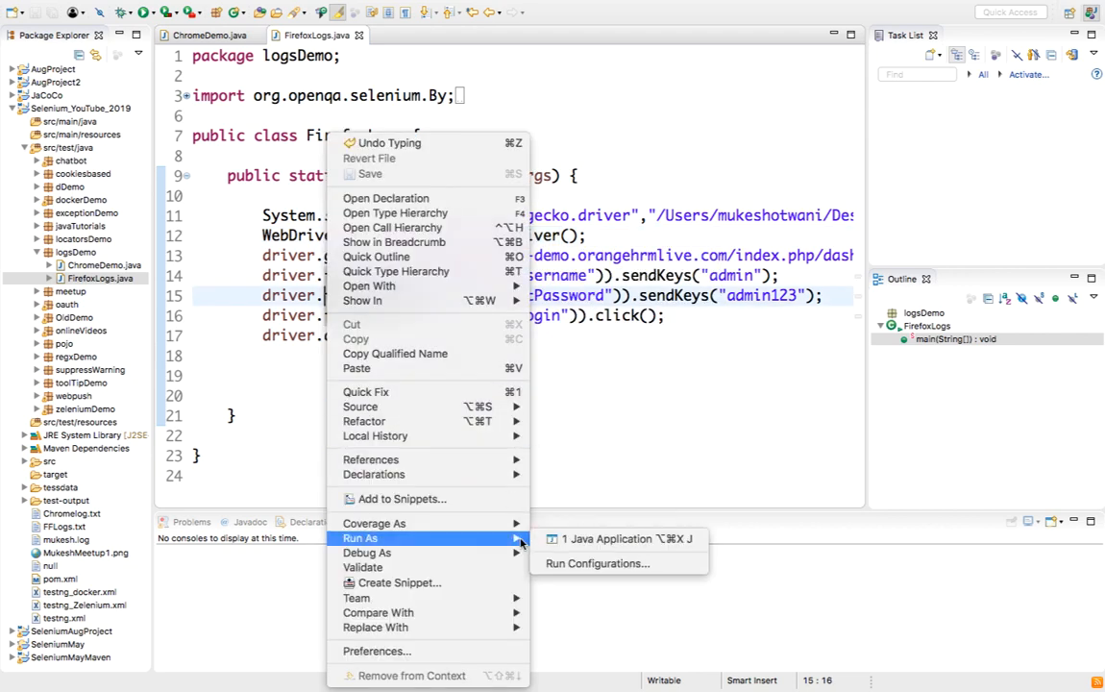
pyautogui.click(626, 538)
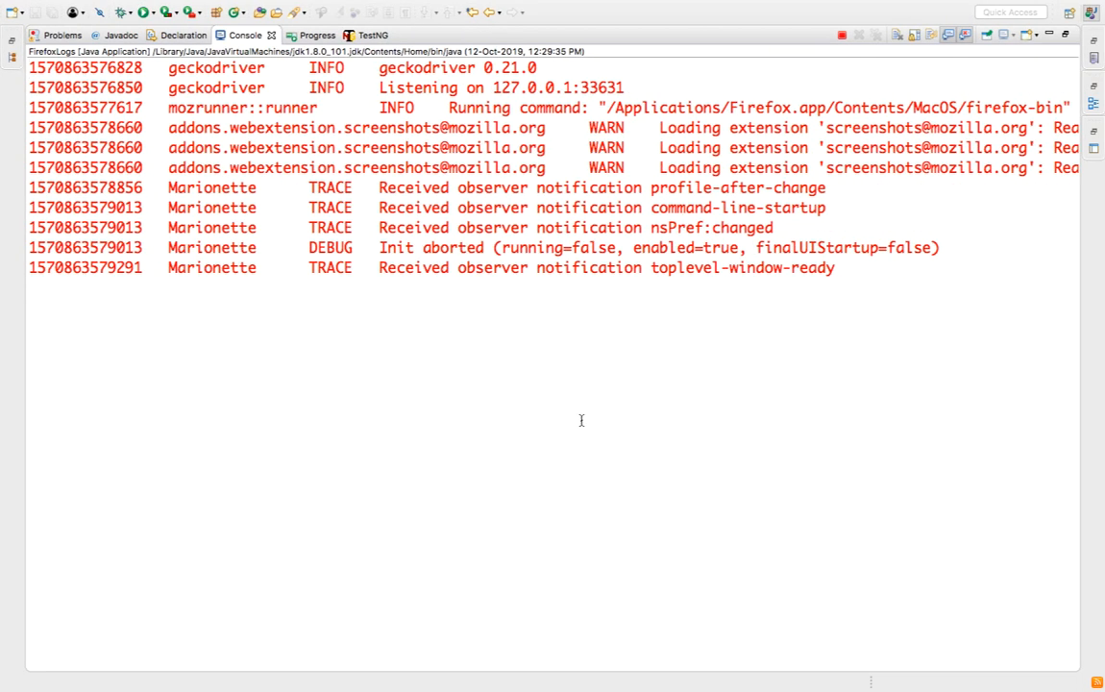
pyautogui.scroll(-3)
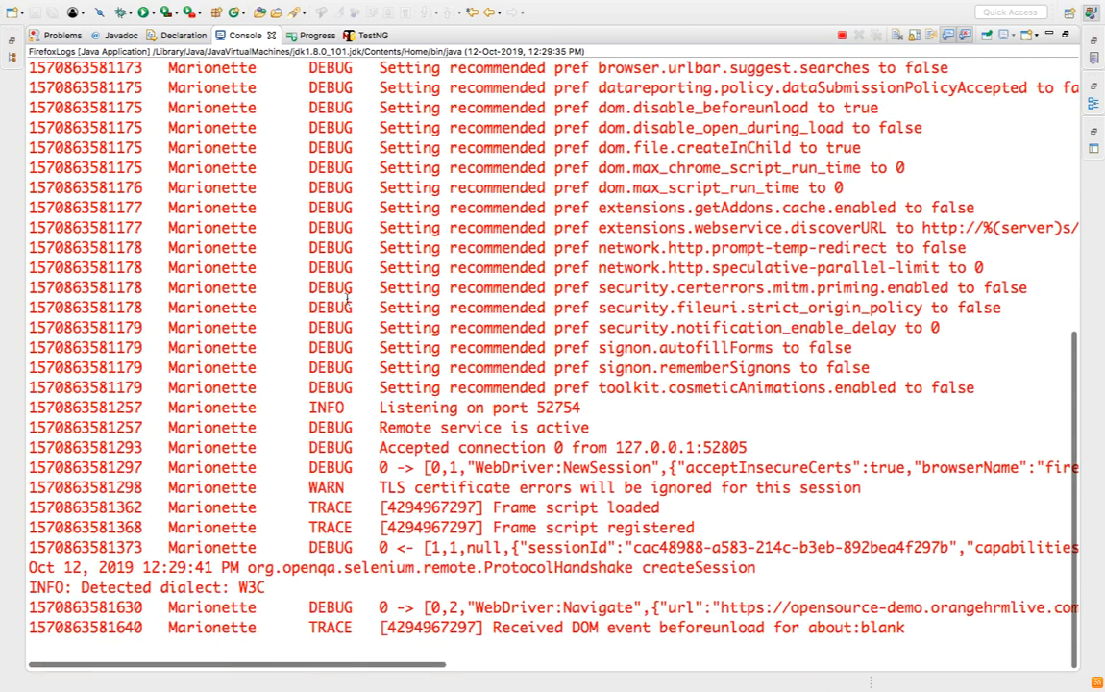
pyautogui.scroll(-3)
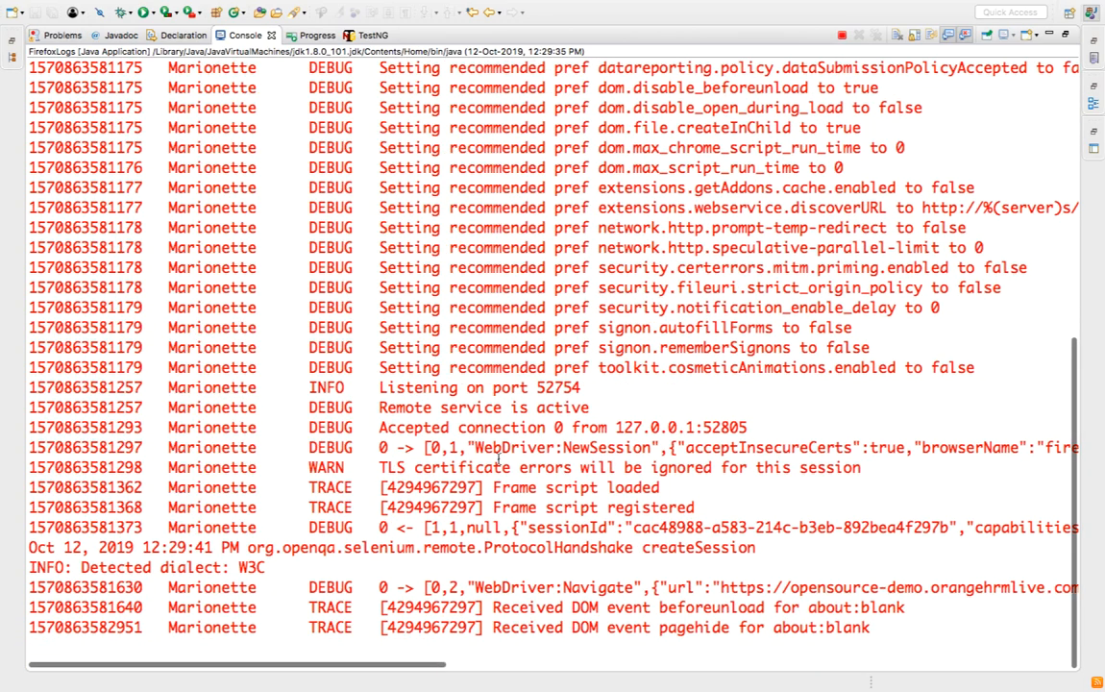
pyautogui.scroll(-3)
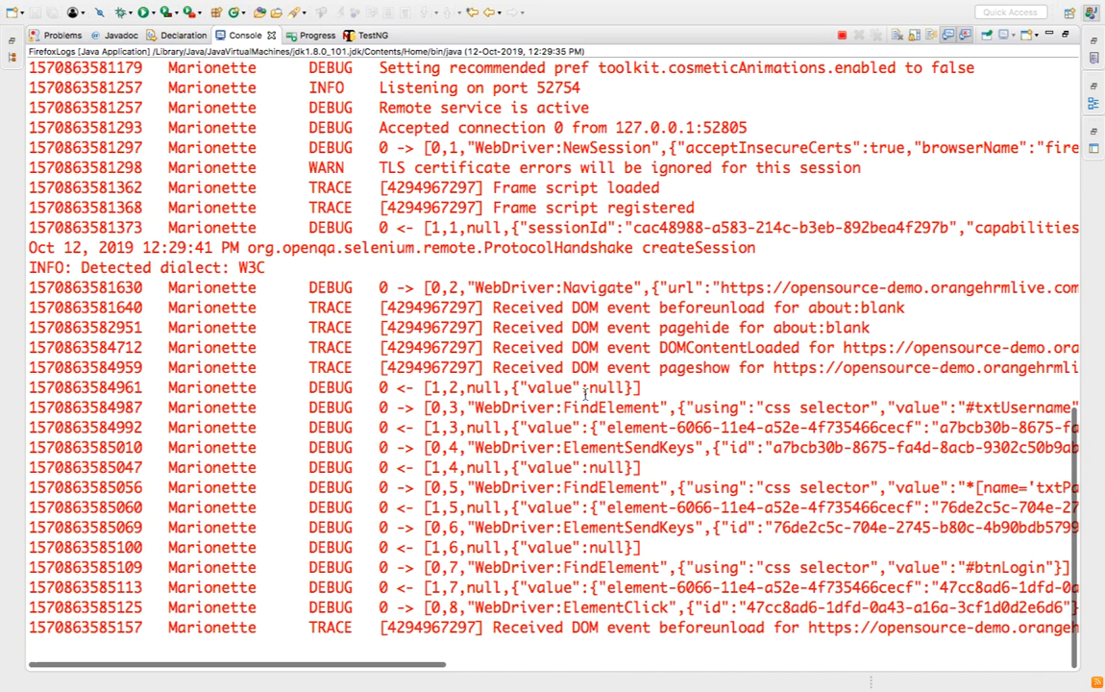
pyautogui.scroll(-3)
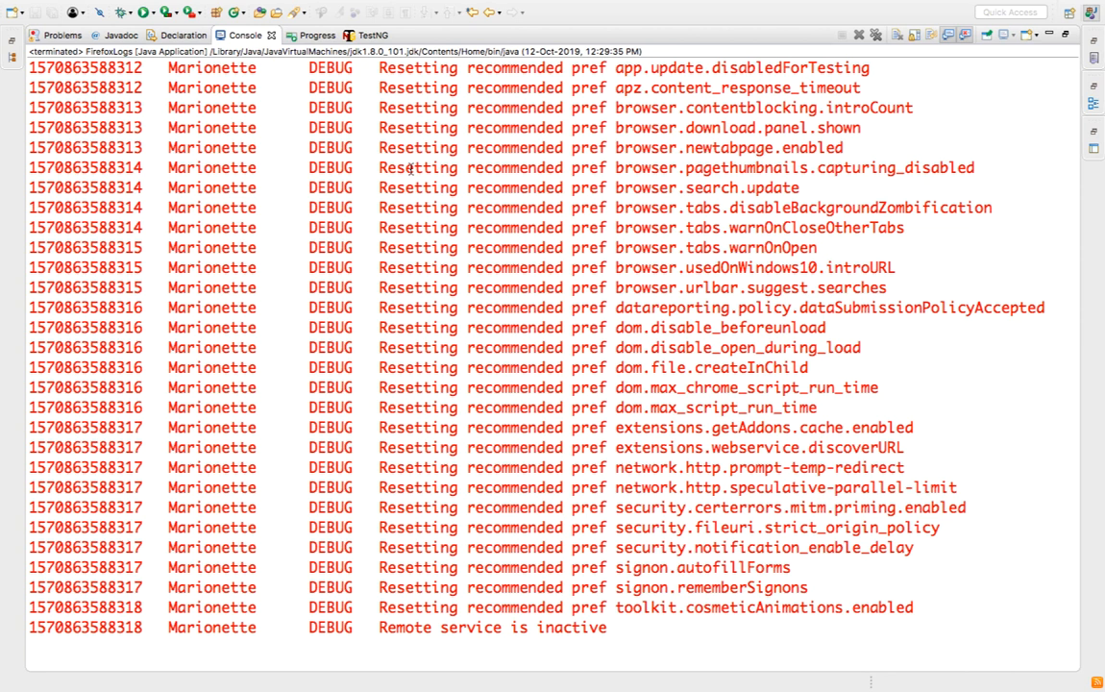
pyautogui.moveTo(497, 246)
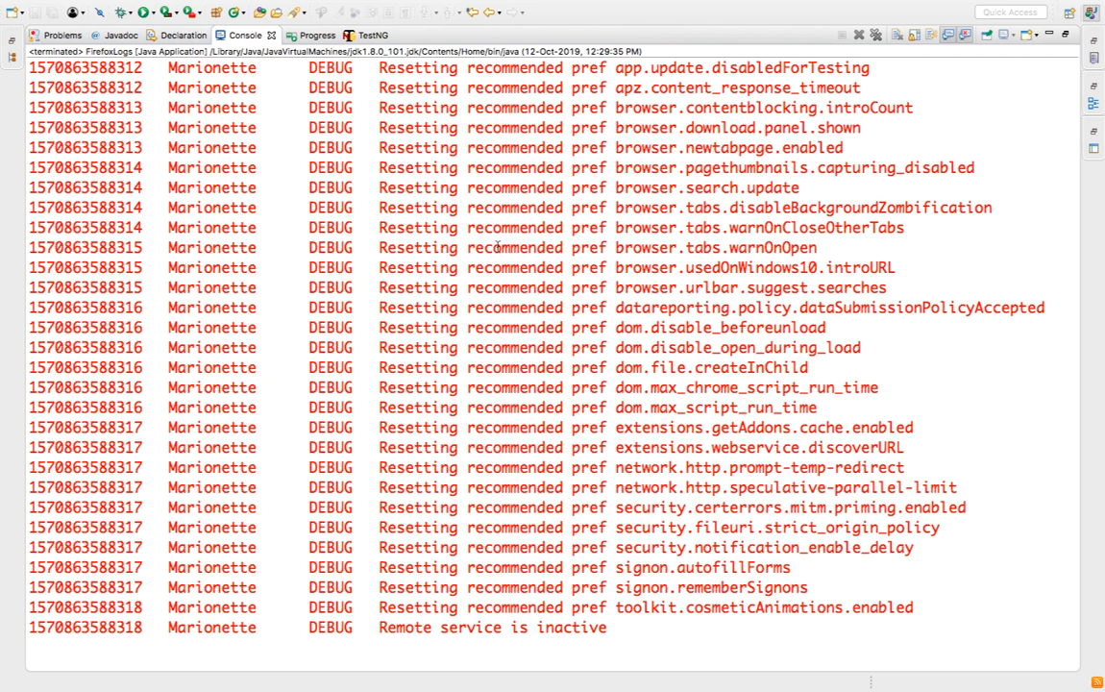
pyautogui.scroll(3)
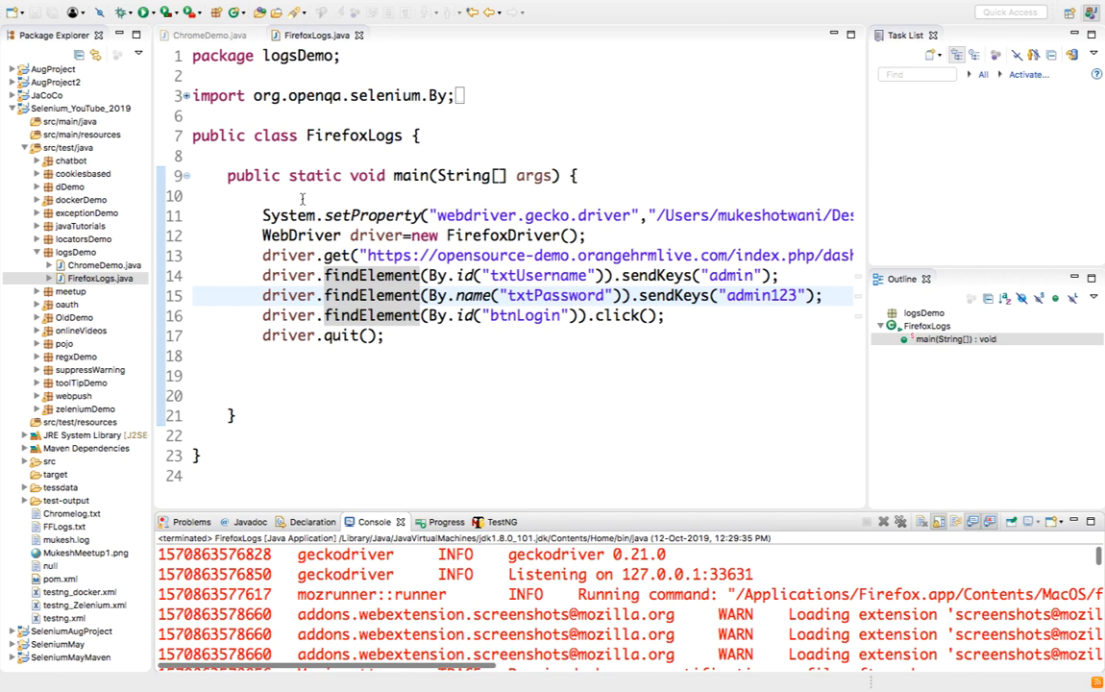
# Step: Run ChromeDemo.java as a Java application, then bring up the logging-property notes
pyautogui.click(211, 36)
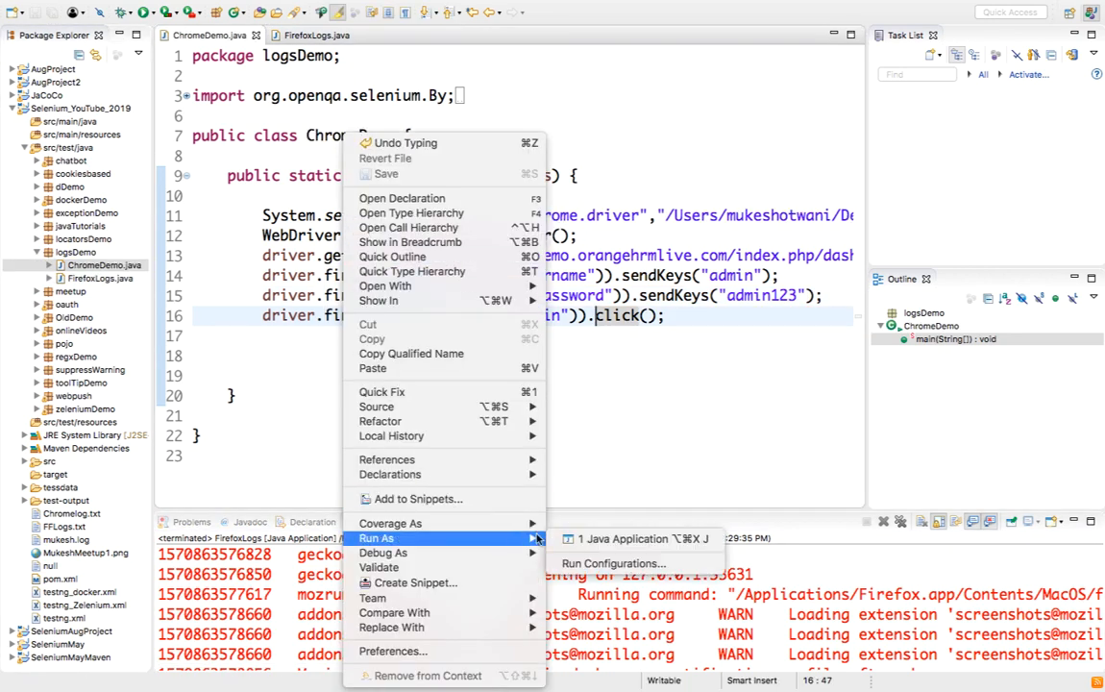
pyautogui.click(624, 538)
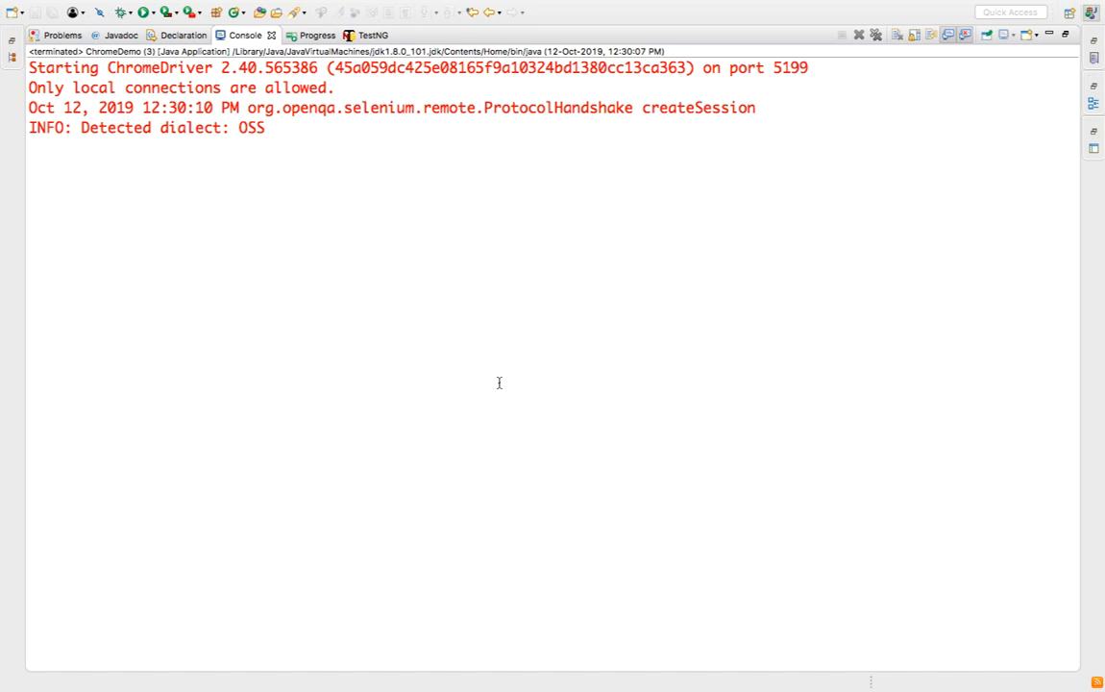
pyautogui.press('ctrl+a')
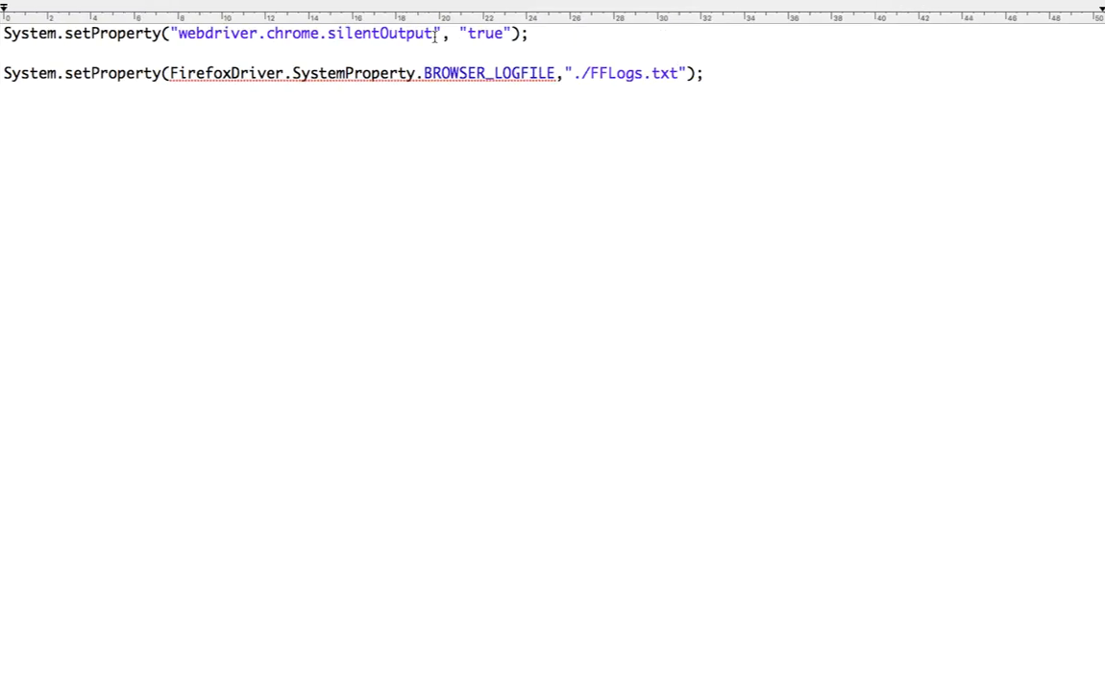
# Step: Select the webdriver.chrome.silentOutput setProperty line in the notes and return to ChromeDemo
pyautogui.click(679, 75)
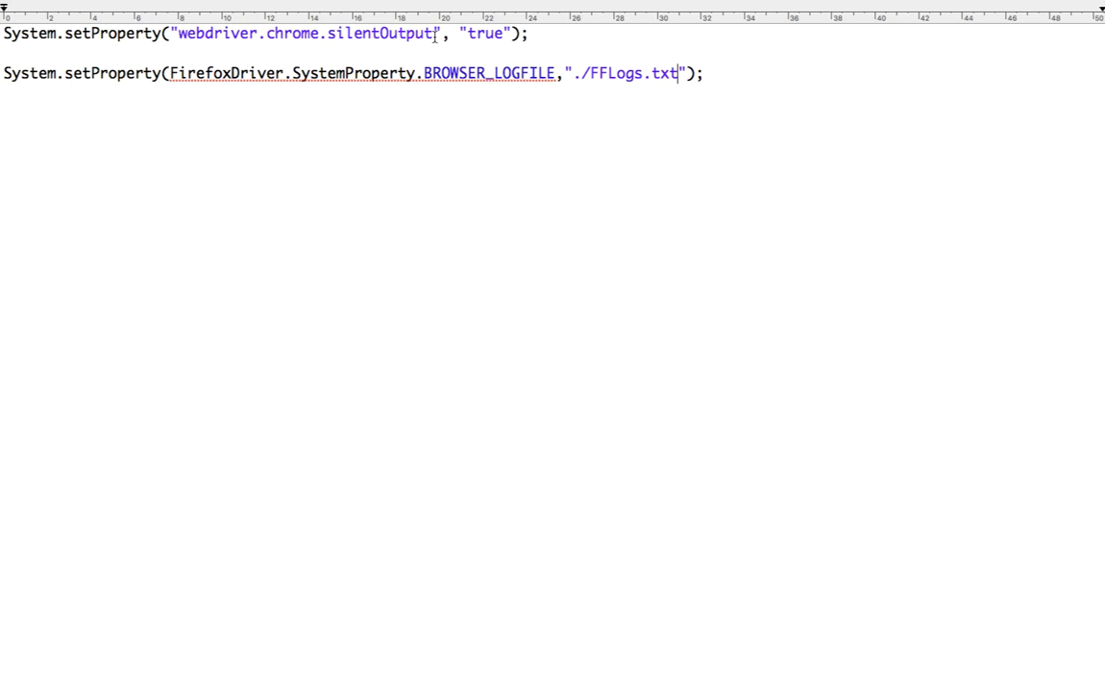
pyautogui.click(72, 36)
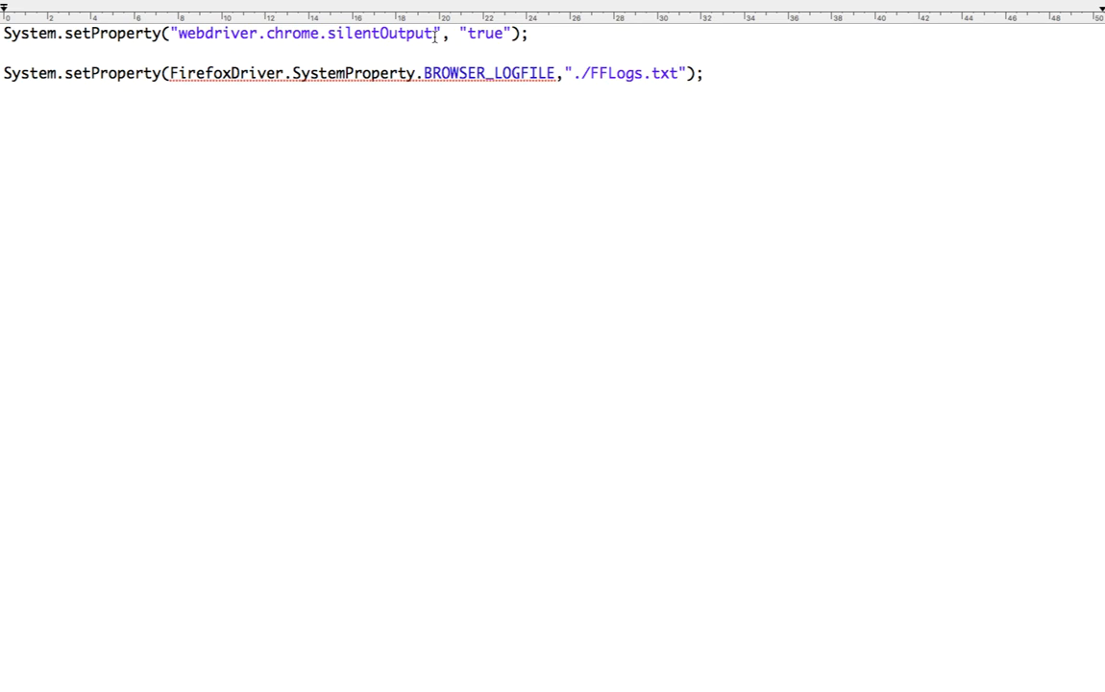
pyautogui.click(676, 73)
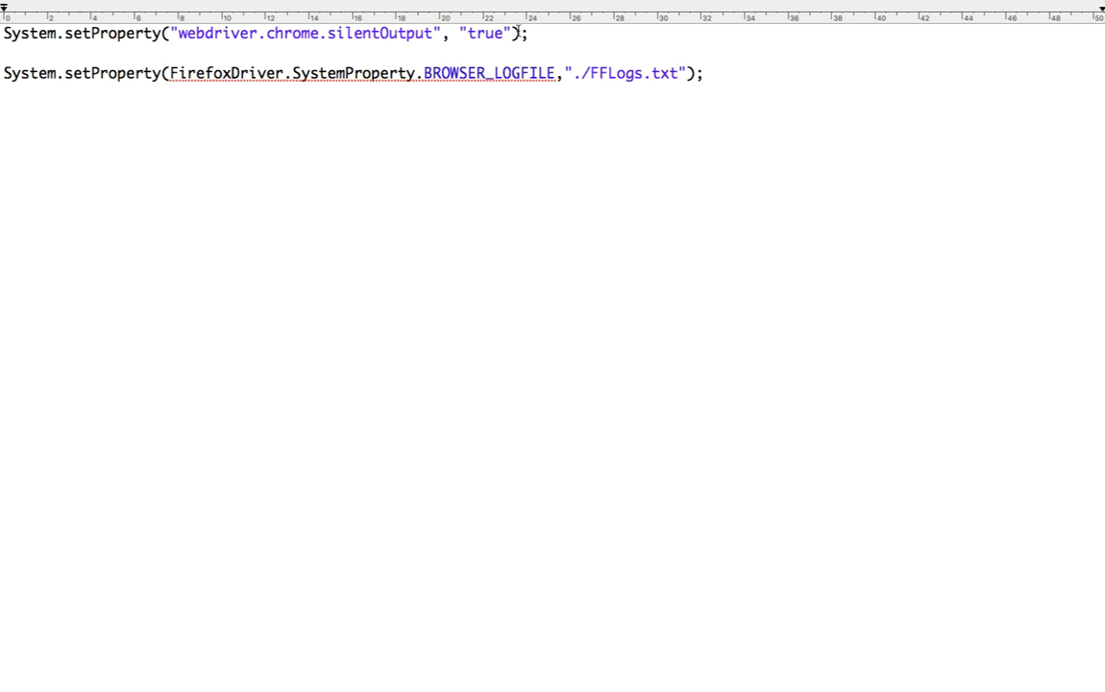
pyautogui.tripleClick(264, 35)
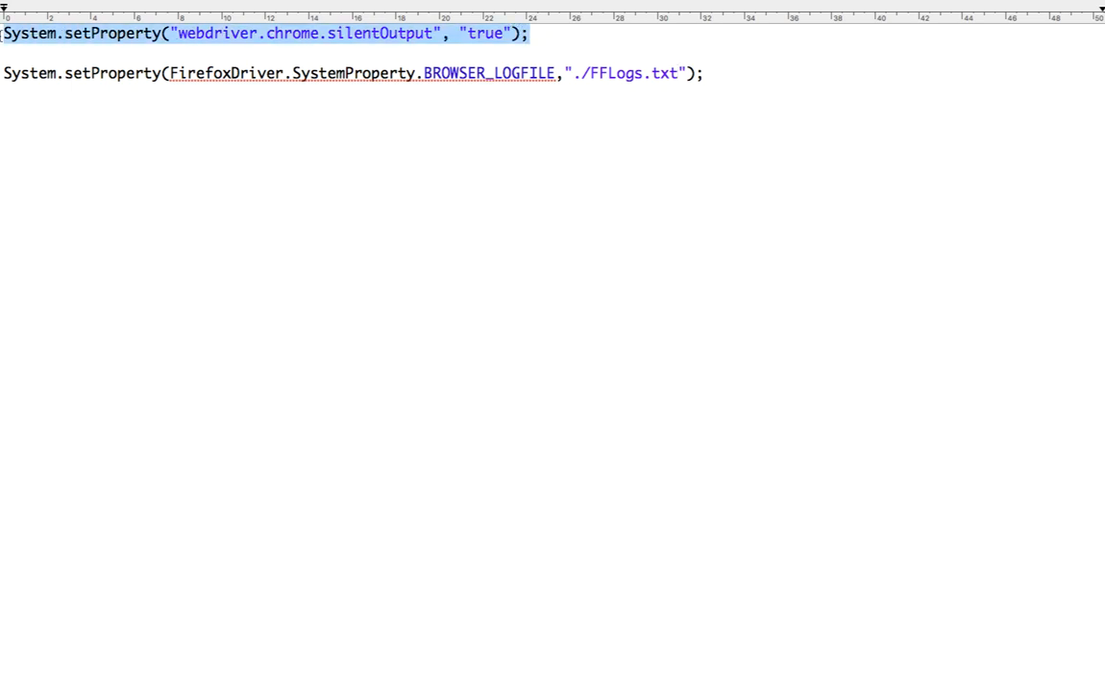
pyautogui.click(72, 36)
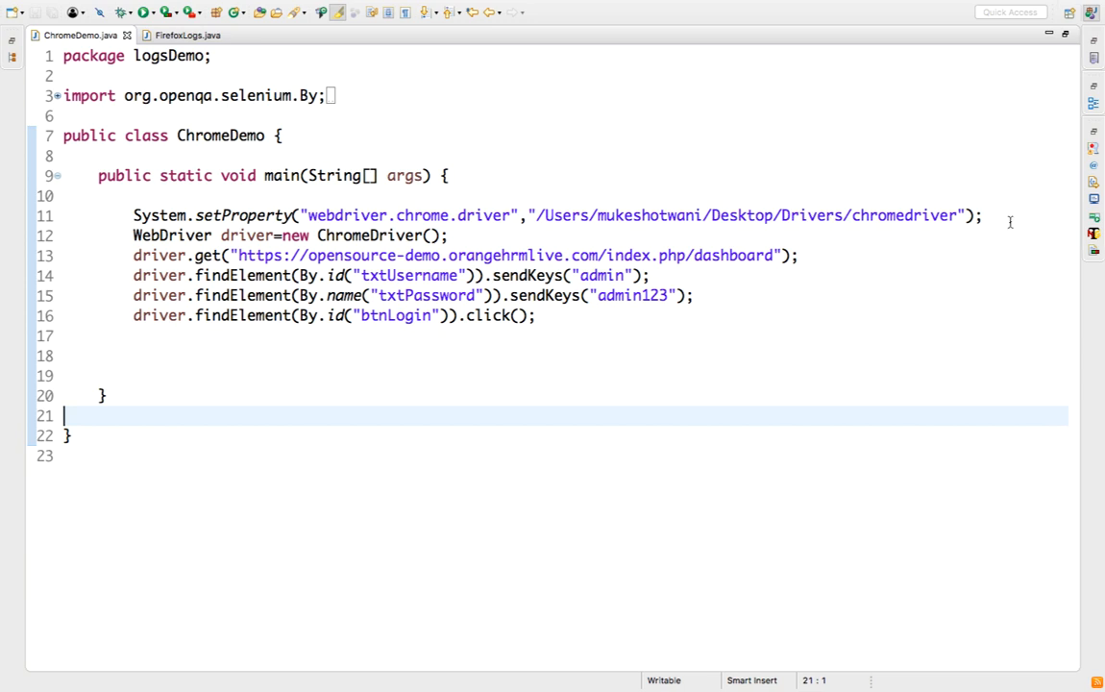
# Step: Add System.setProperty("webdriver.chrome.silentOutput", "true"); to ChromeDemo.java
pyautogui.write('System.setProperty("webdriver.chrome.silentOutput", "true");')
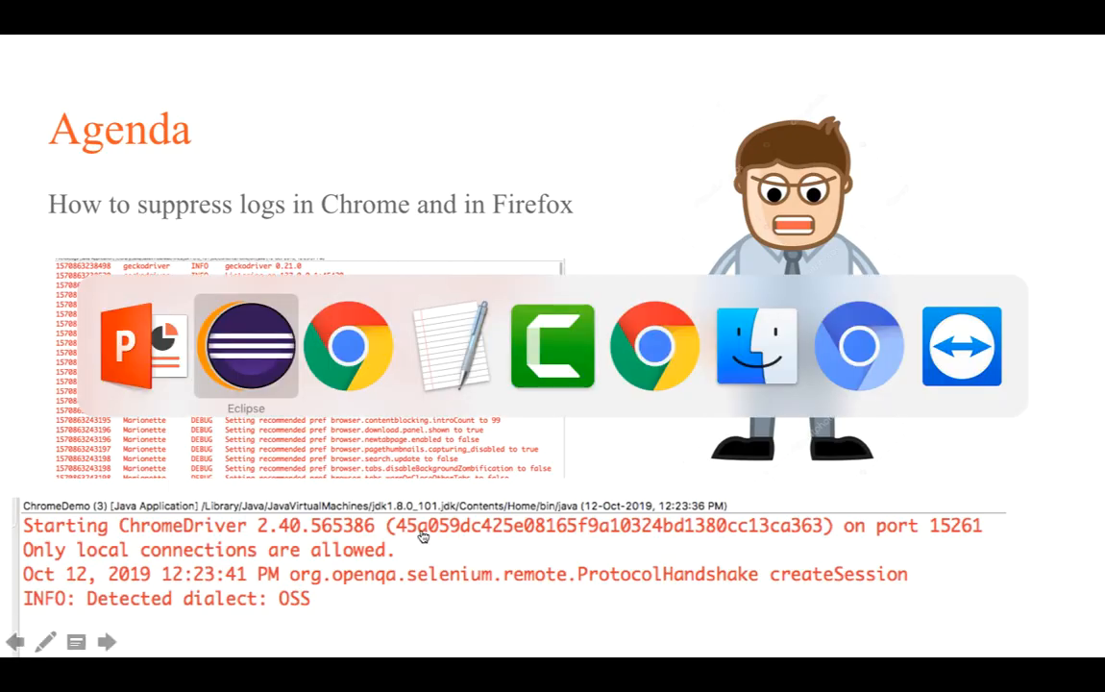
# Step: Set FirefoxDriver.SystemProperty.BROWSER_LOGFILE to "null" after the geckodriver line in FirefoxLogs, and save
pyautogui.click(246, 346)
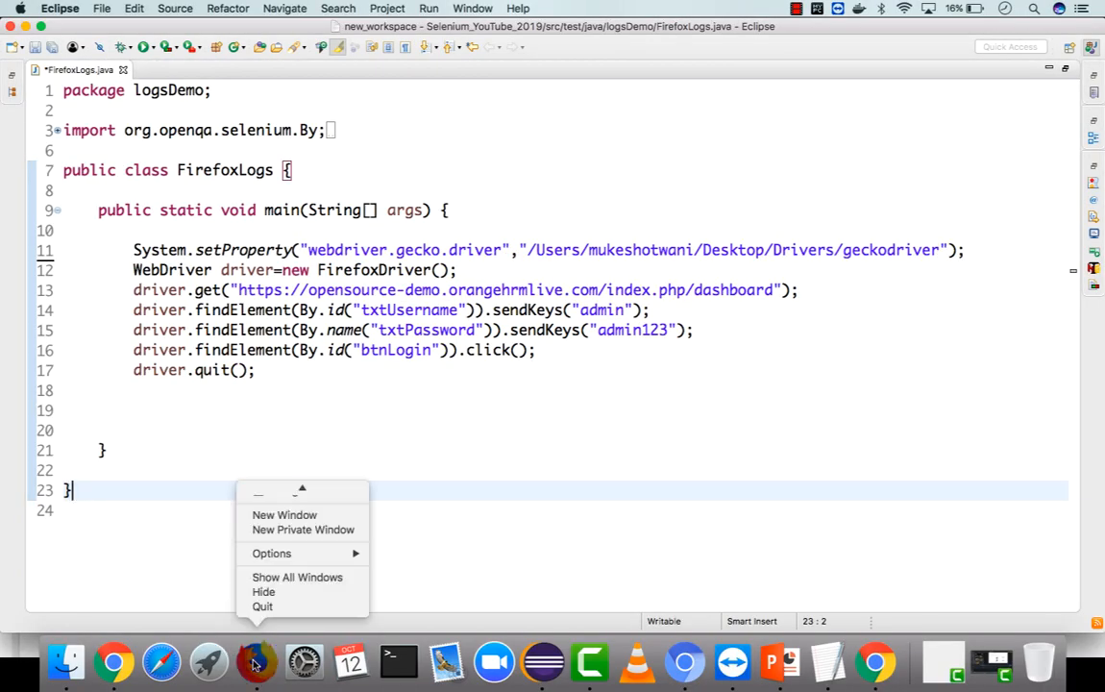
pyautogui.click(629, 442)
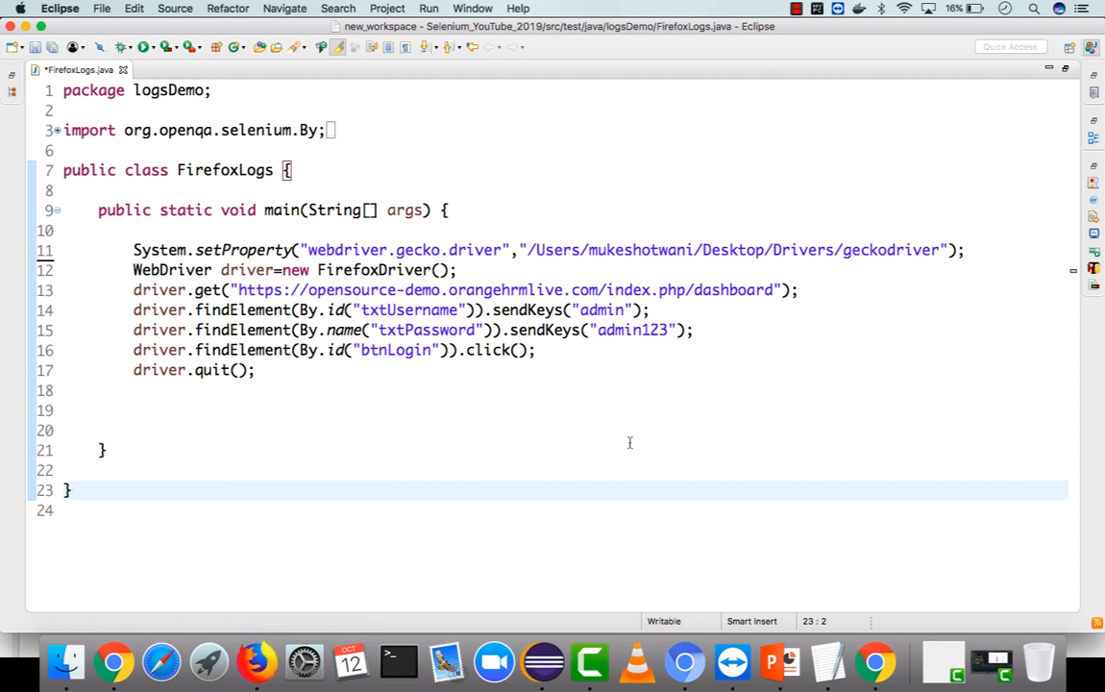
pyautogui.moveTo(429, 274)
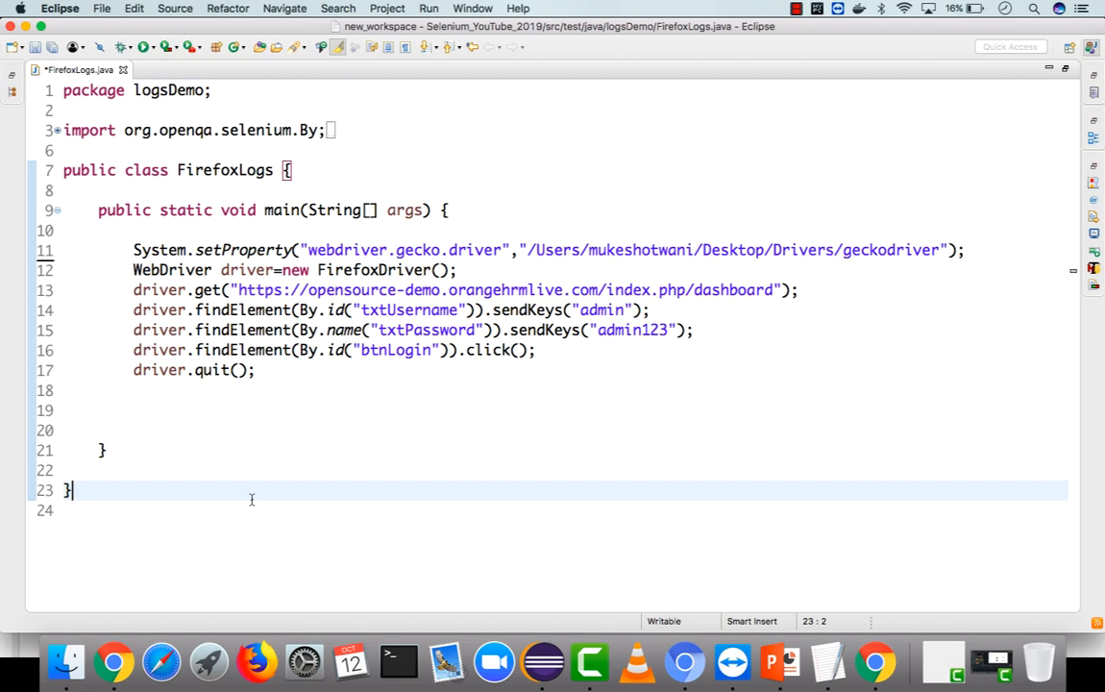
pyautogui.moveTo(535, 503)
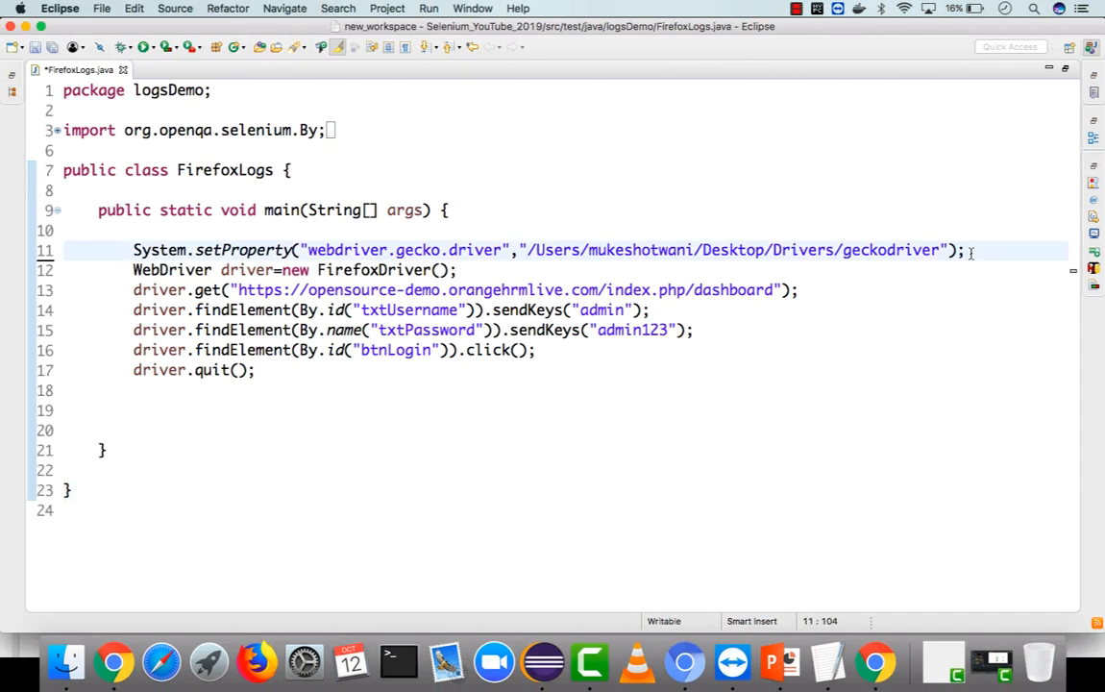
pyautogui.write('System.setProperty(FirefoxDriver.SystemProperty.BROWSER_LOGFILE,"./FFLogs.txt");')
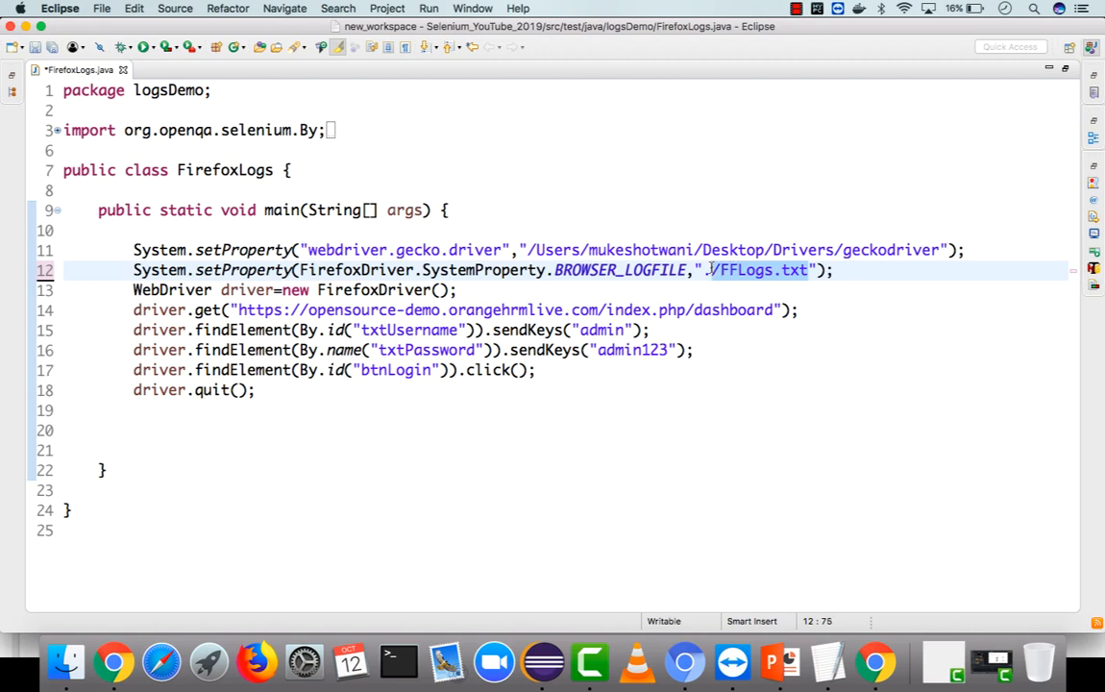
pyautogui.write('nu')
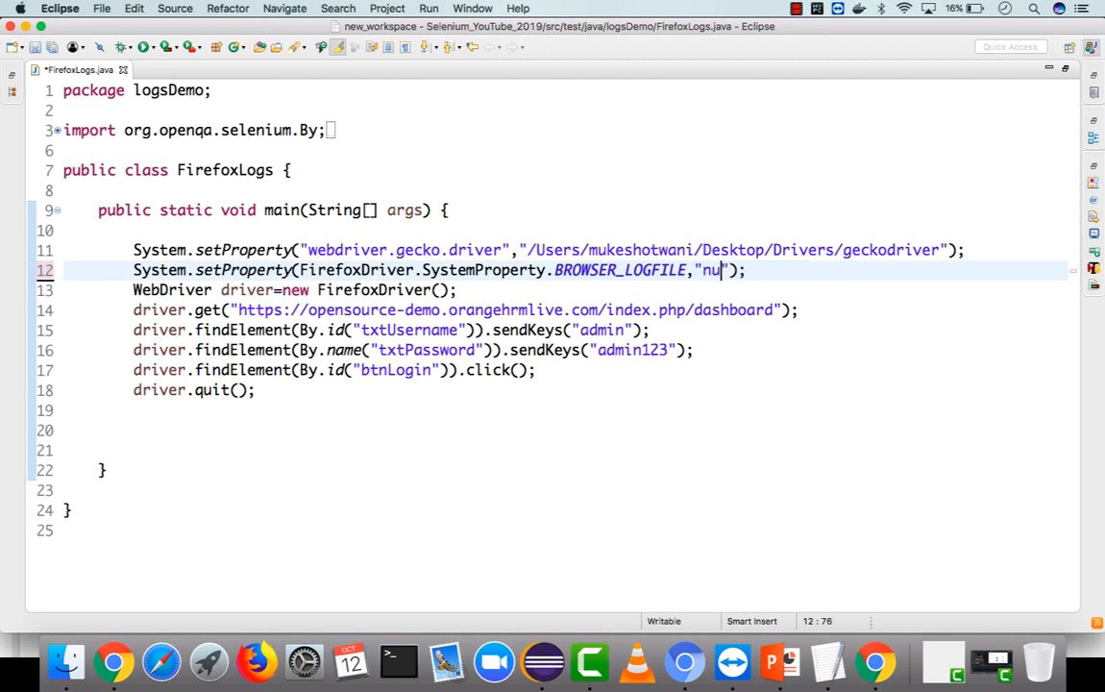
pyautogui.write('ll')
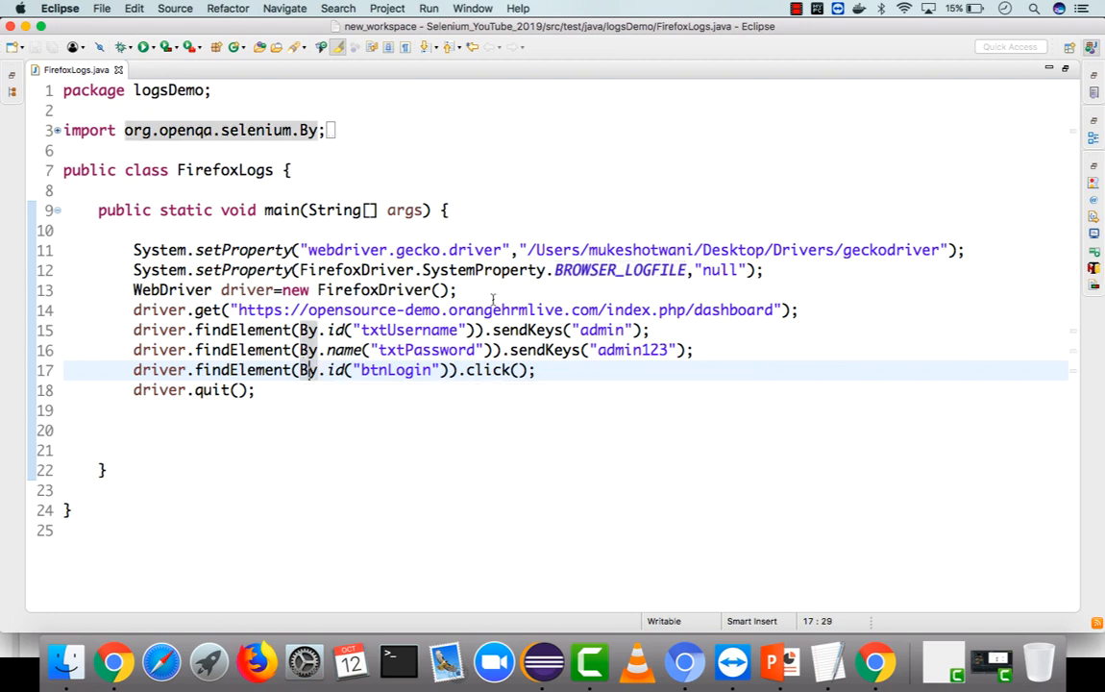
# Step: Add System.out.println("Title is "+driver.getTitle()); after driver startup and after the login click
pyautogui.write('Sysout')
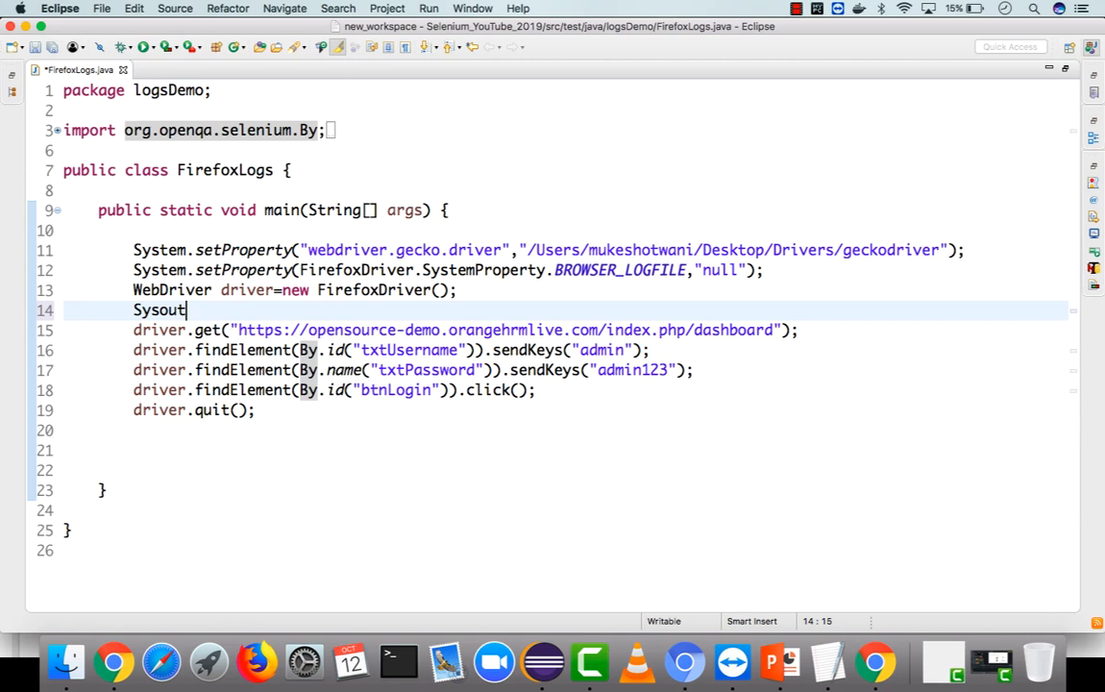
pyautogui.write('Sysout')
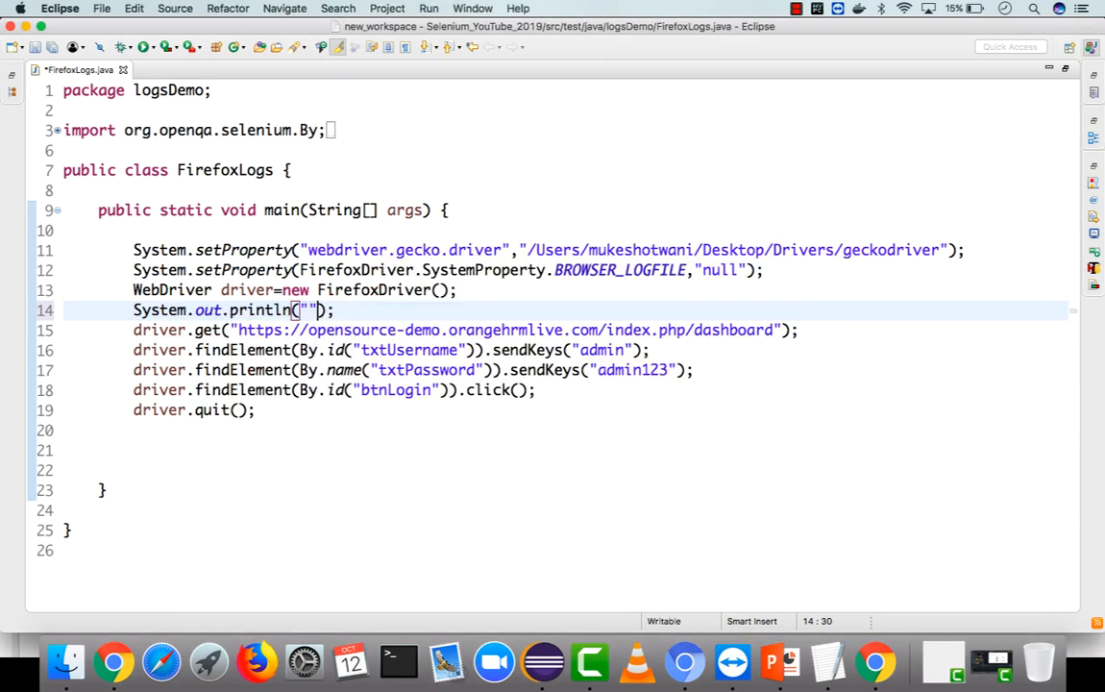
pyautogui.write('Ti')
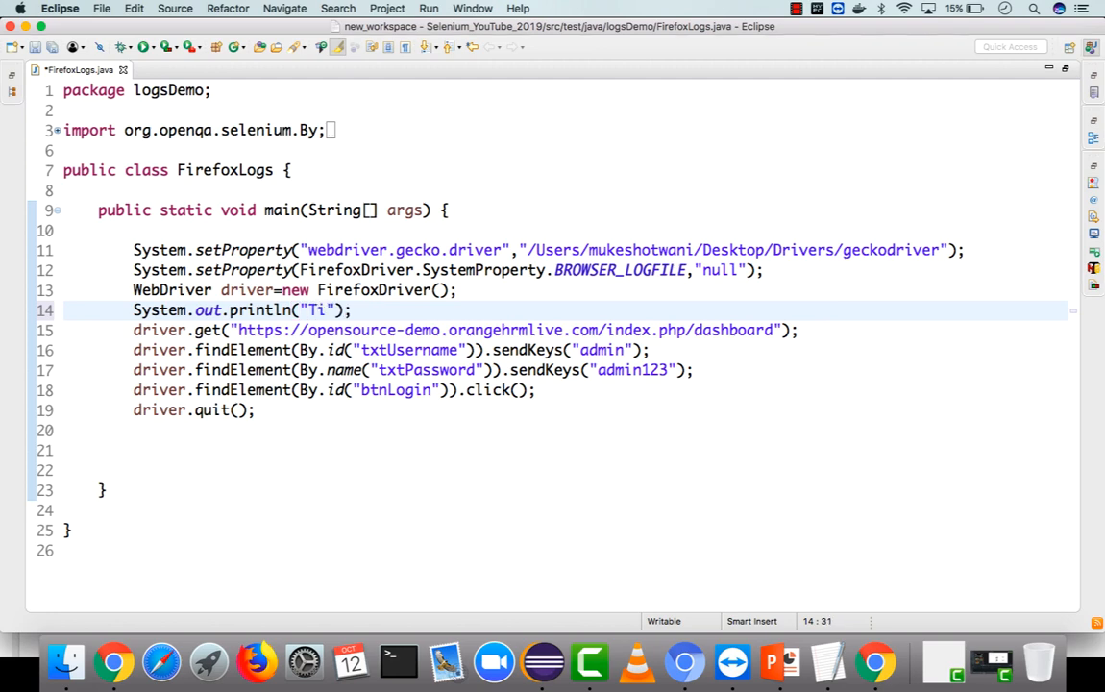
pyautogui.write('tle is')
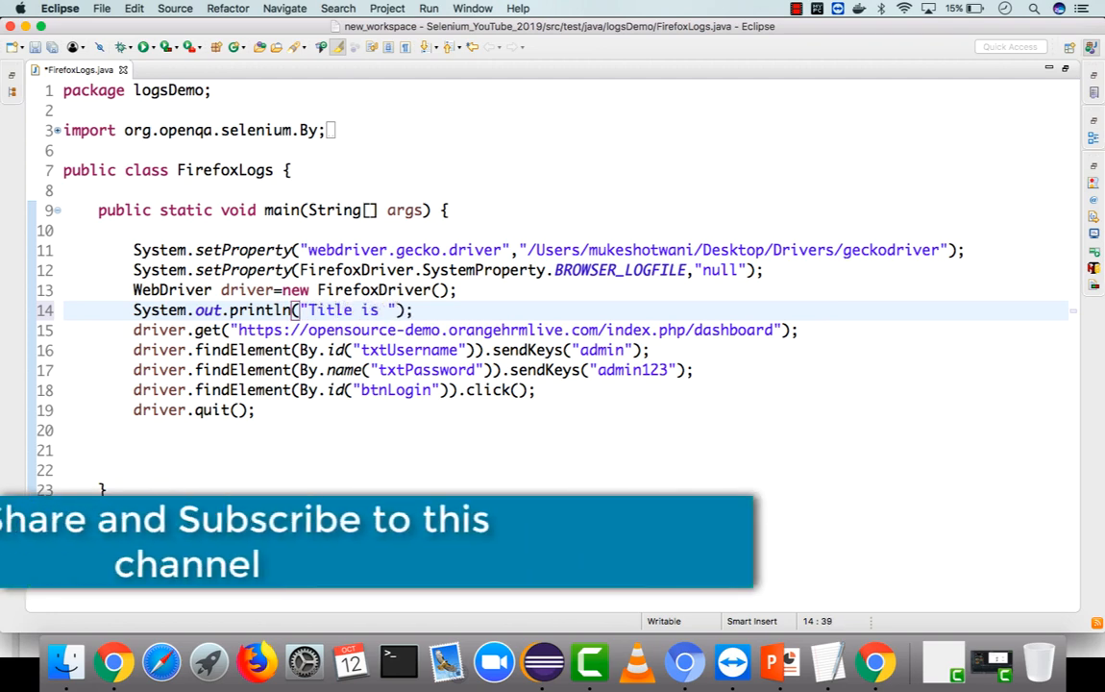
pyautogui.write('+driver.getTitle(')
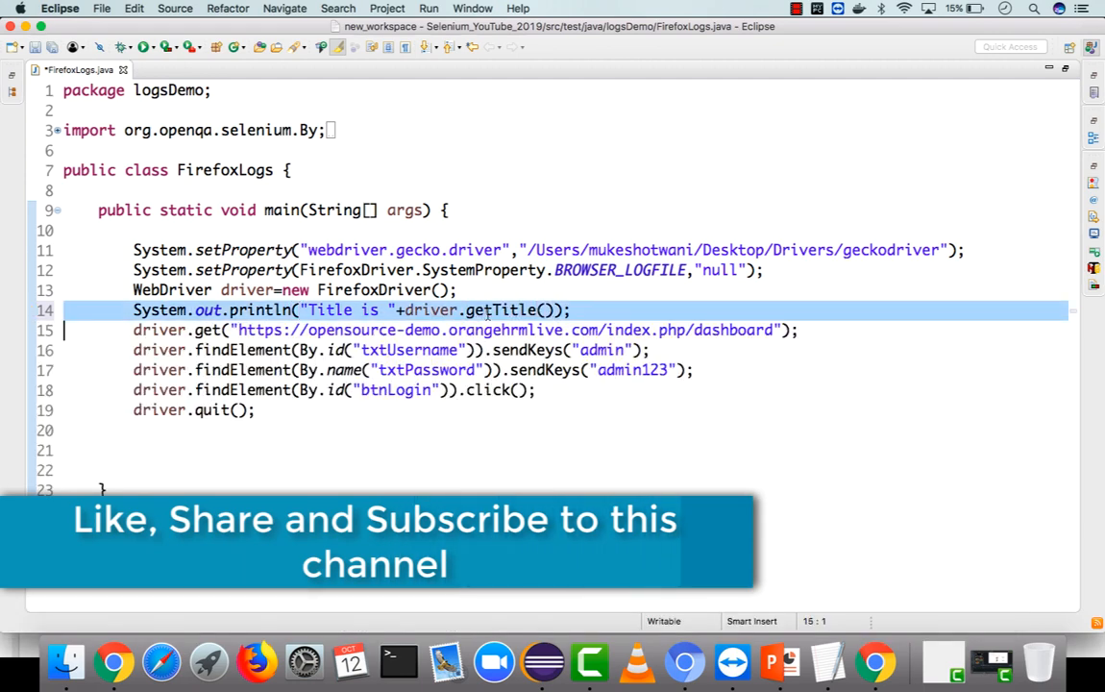
pyautogui.click(538, 390)
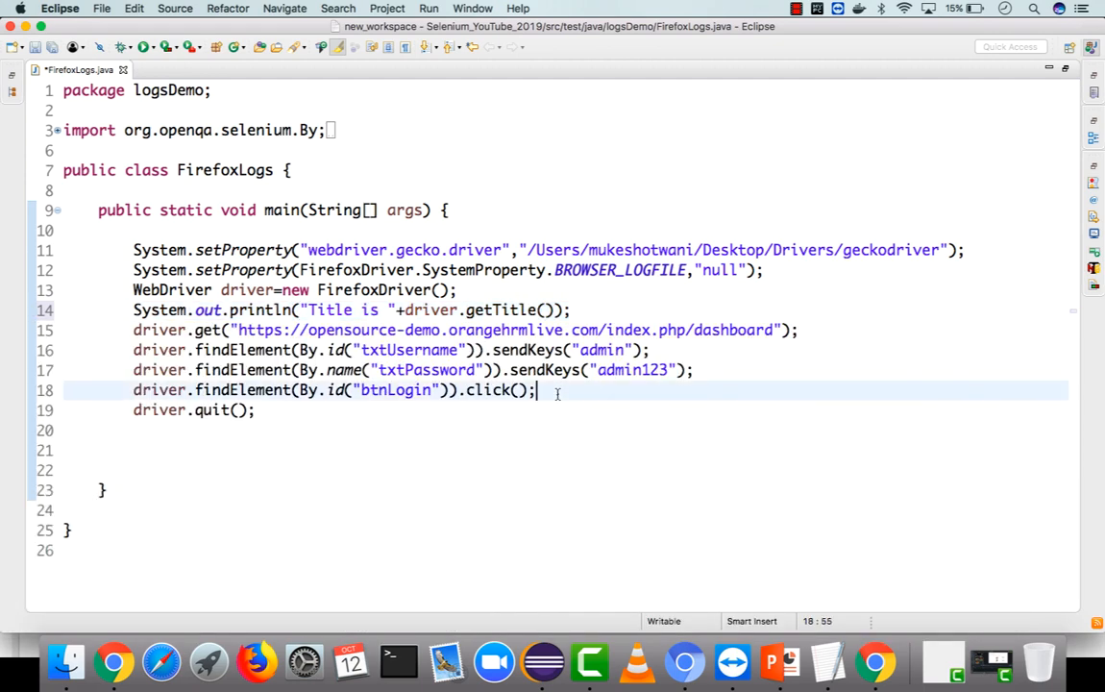
pyautogui.write('System.out.println("Title is "+driver.getTitle());')
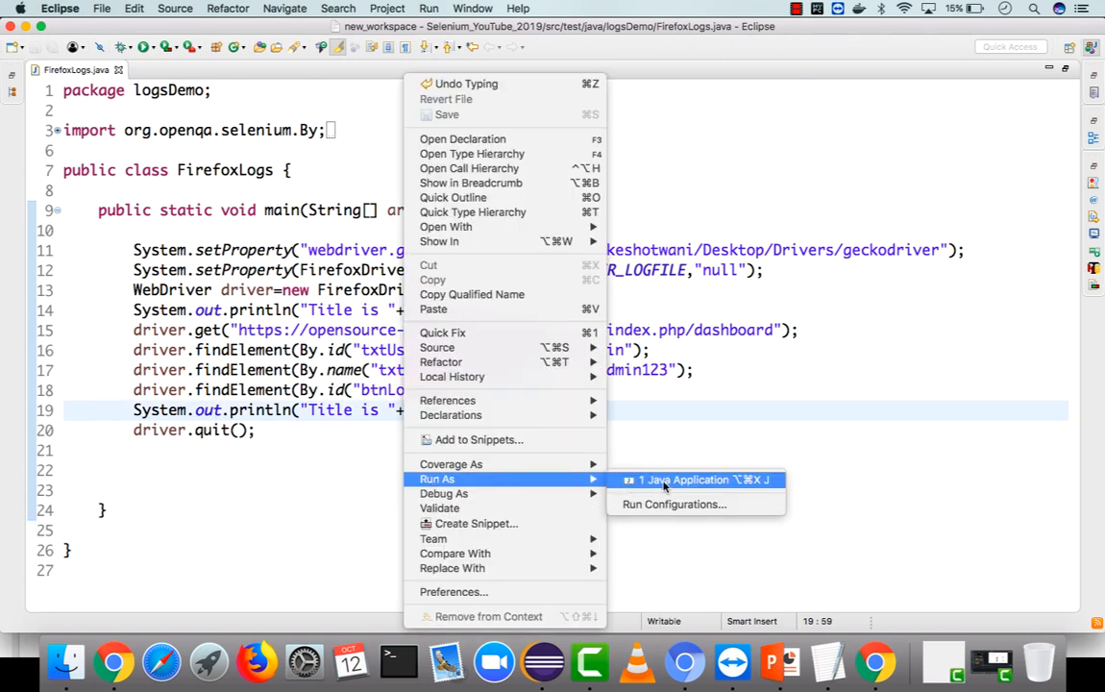
# Step: Run FirefoxLogs and check the console for brief startup lines and printed page titles
pyautogui.click(697, 480)
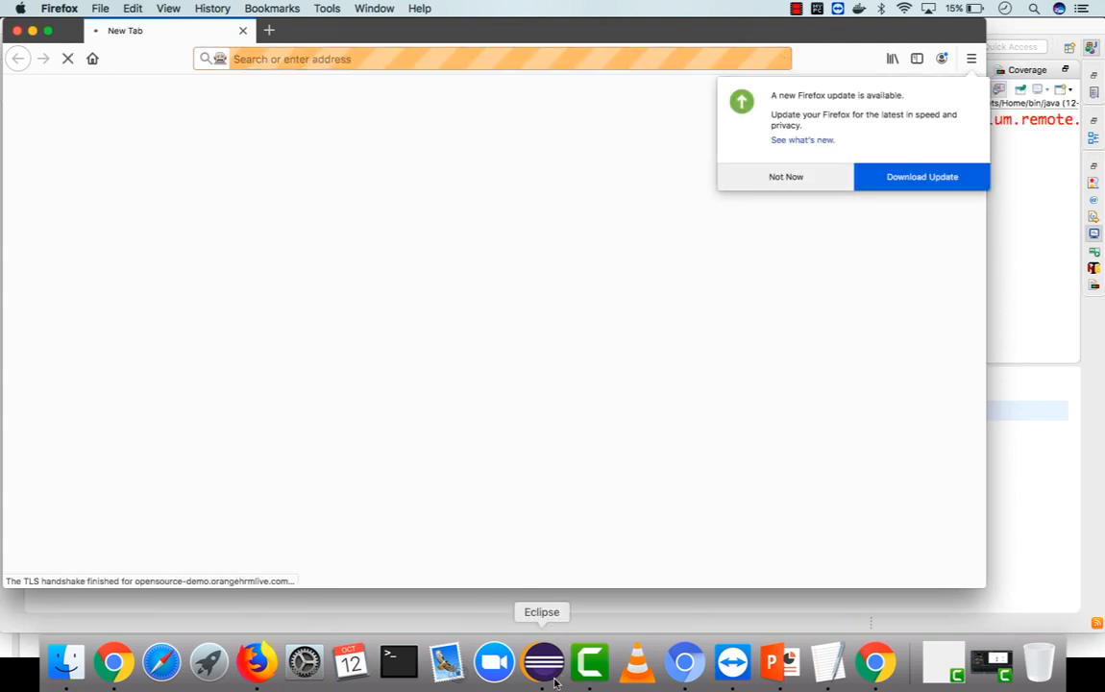
pyautogui.click(541, 661)
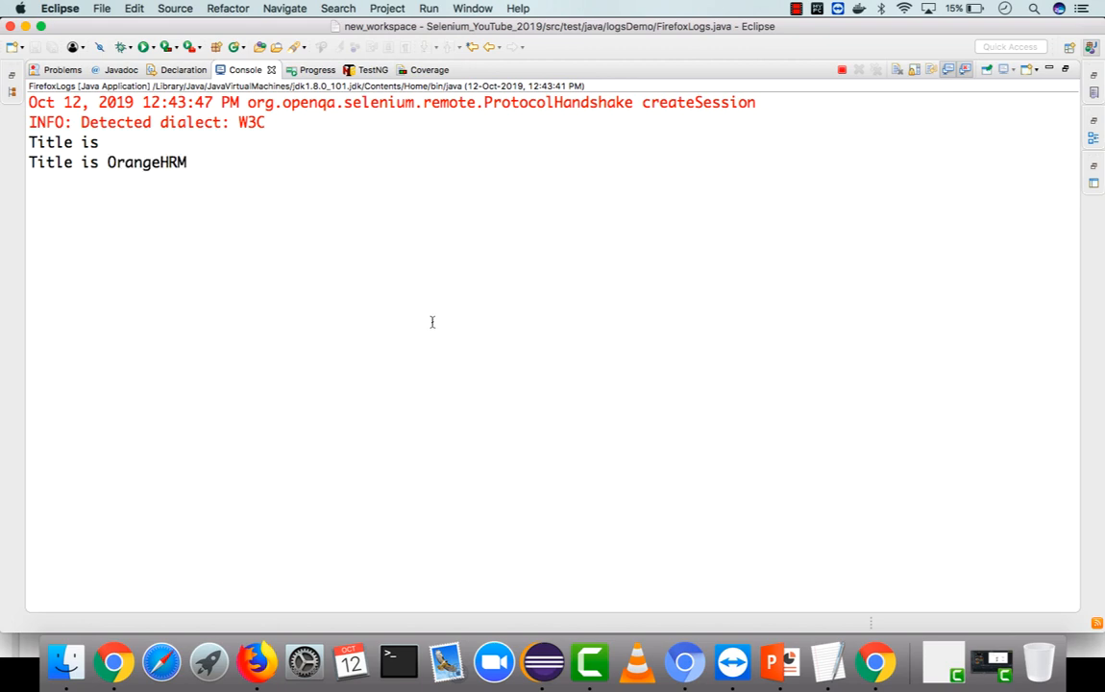
pyautogui.click(842, 69)
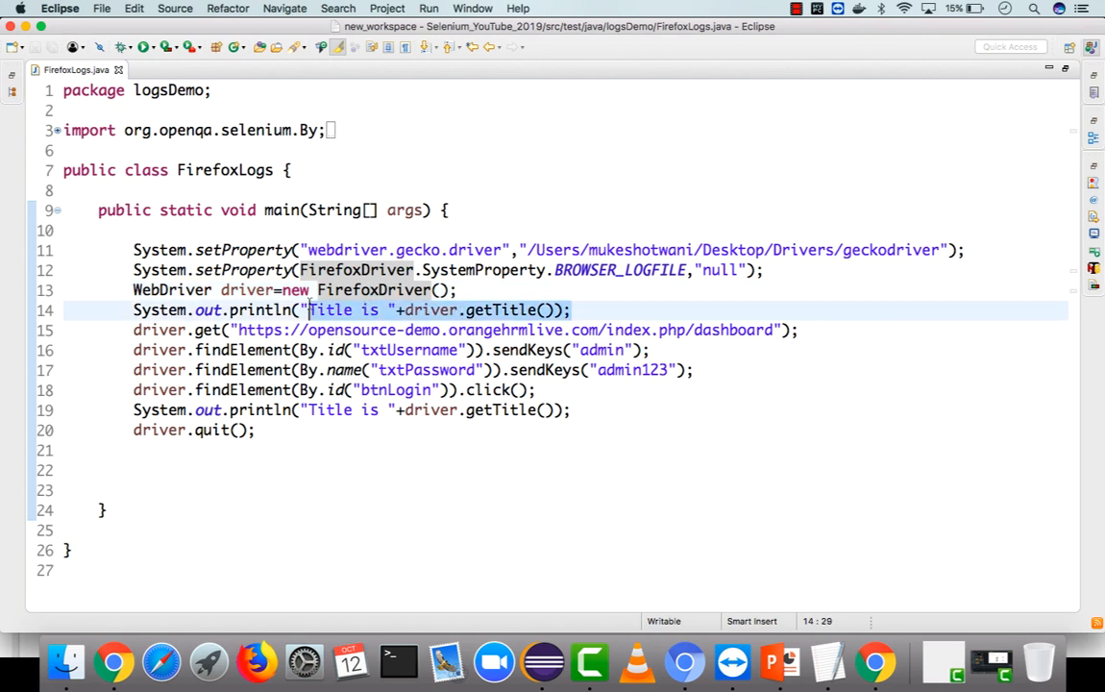
# Step: Move the title print after driver.get, rerun, and confirm 'Title is OrangeHRM' prints twice
pyautogui.press('Delete')
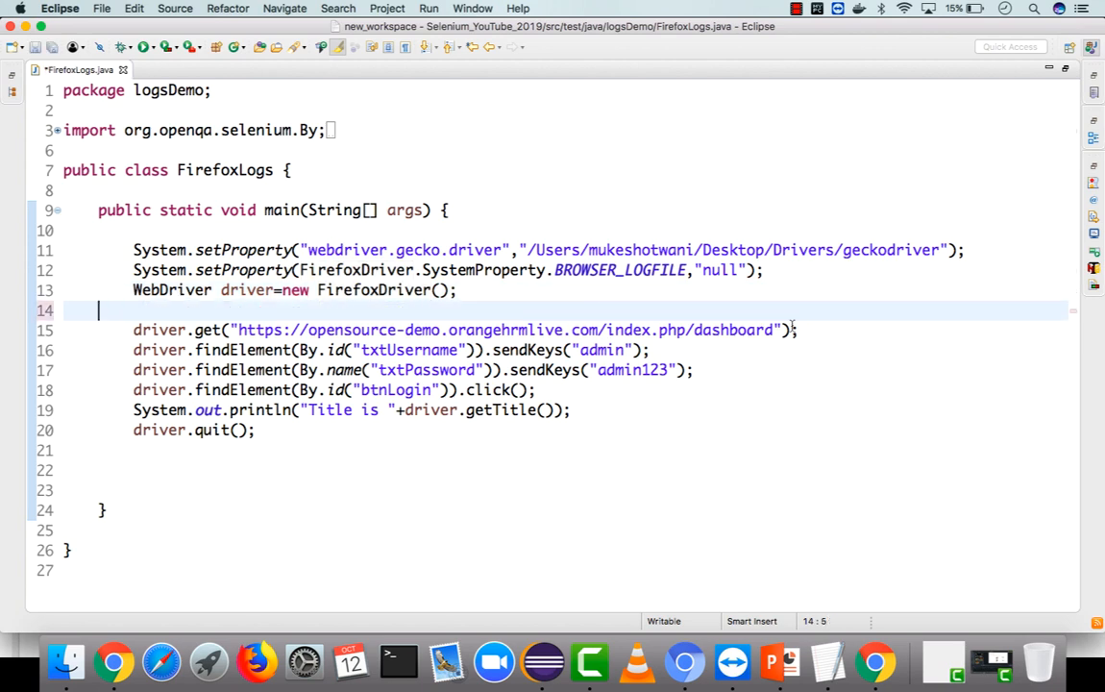
pyautogui.write('System.out.println("Title is "+driver.getTitle());')
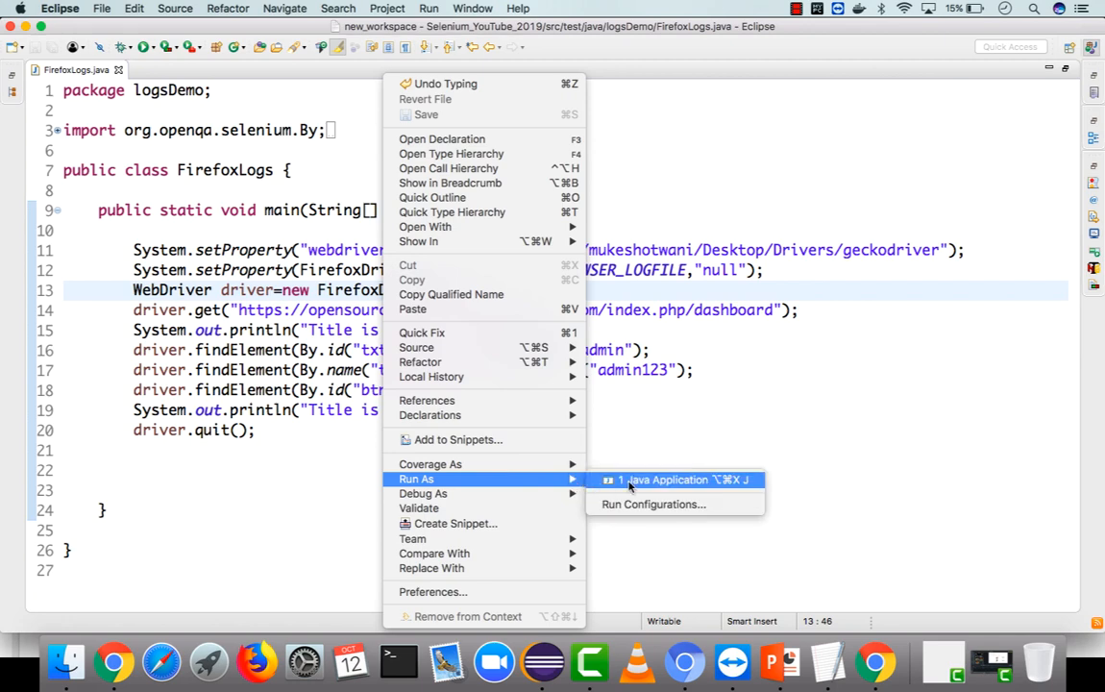
pyautogui.click(684, 479)
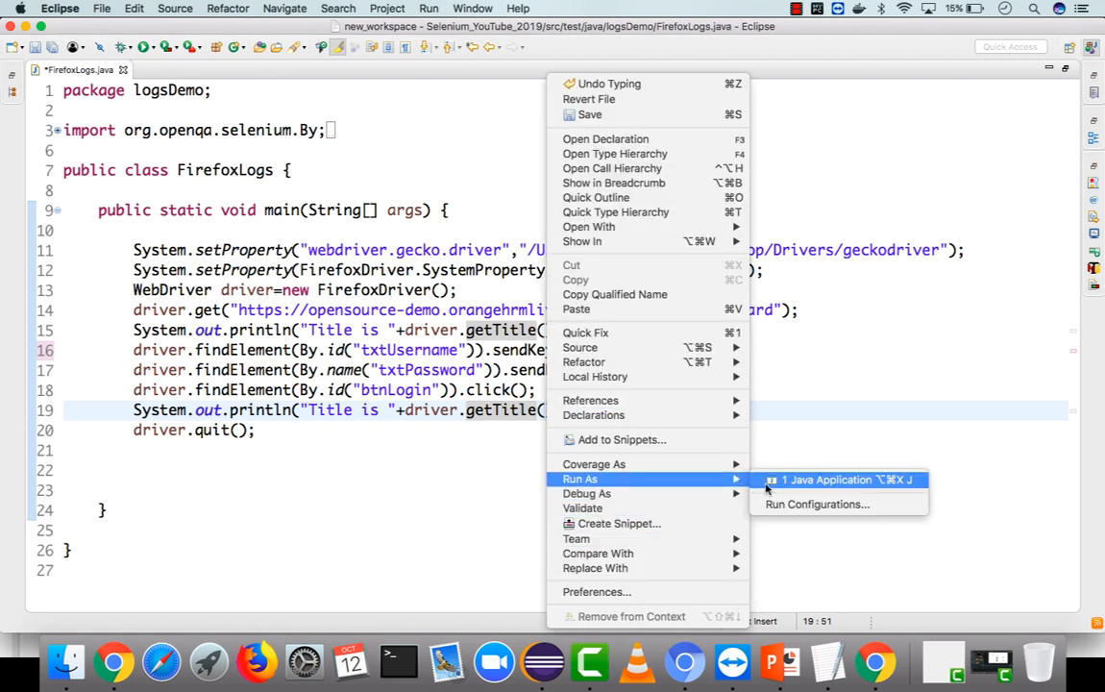
pyautogui.click(841, 480)
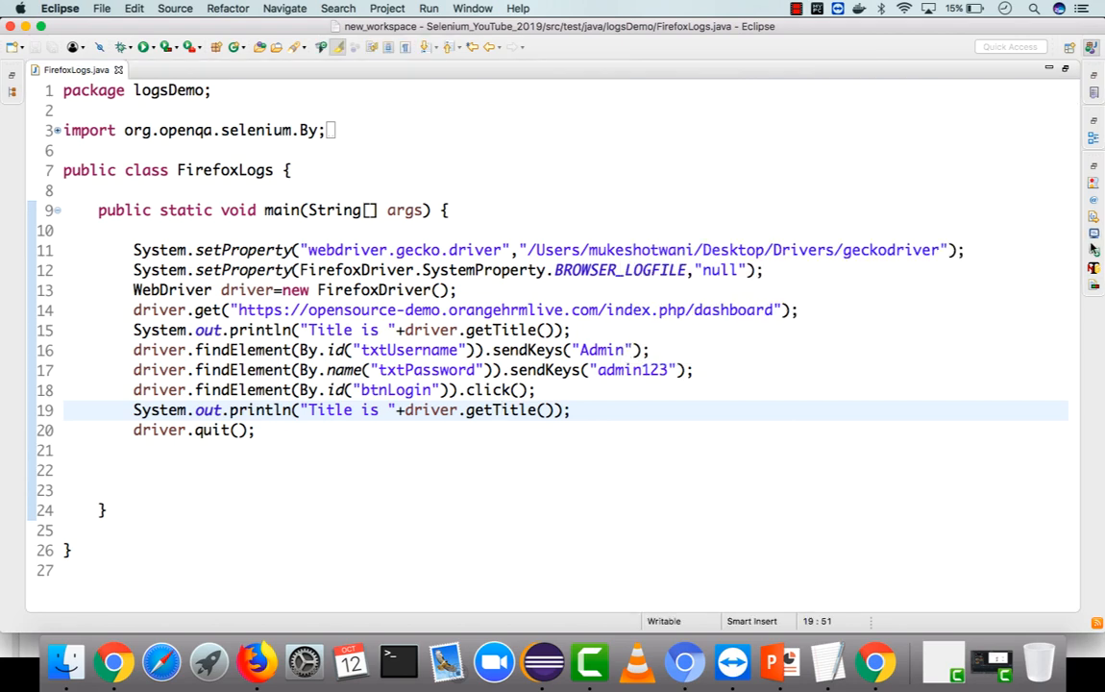
pyautogui.click(843, 69)
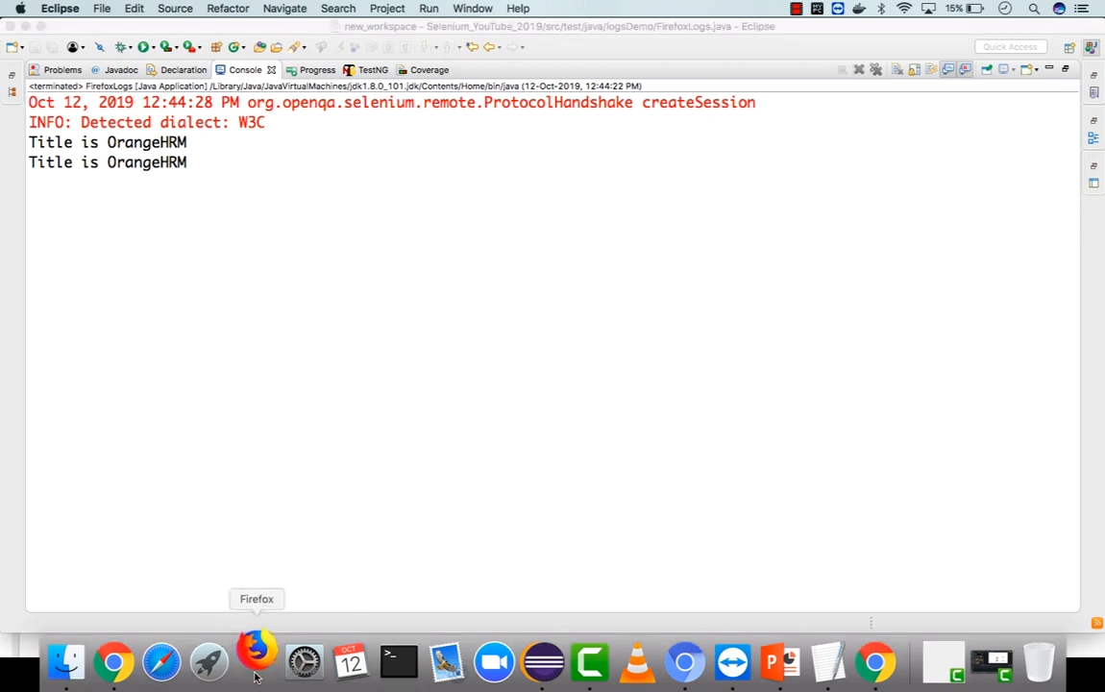
pyautogui.click(257, 661)
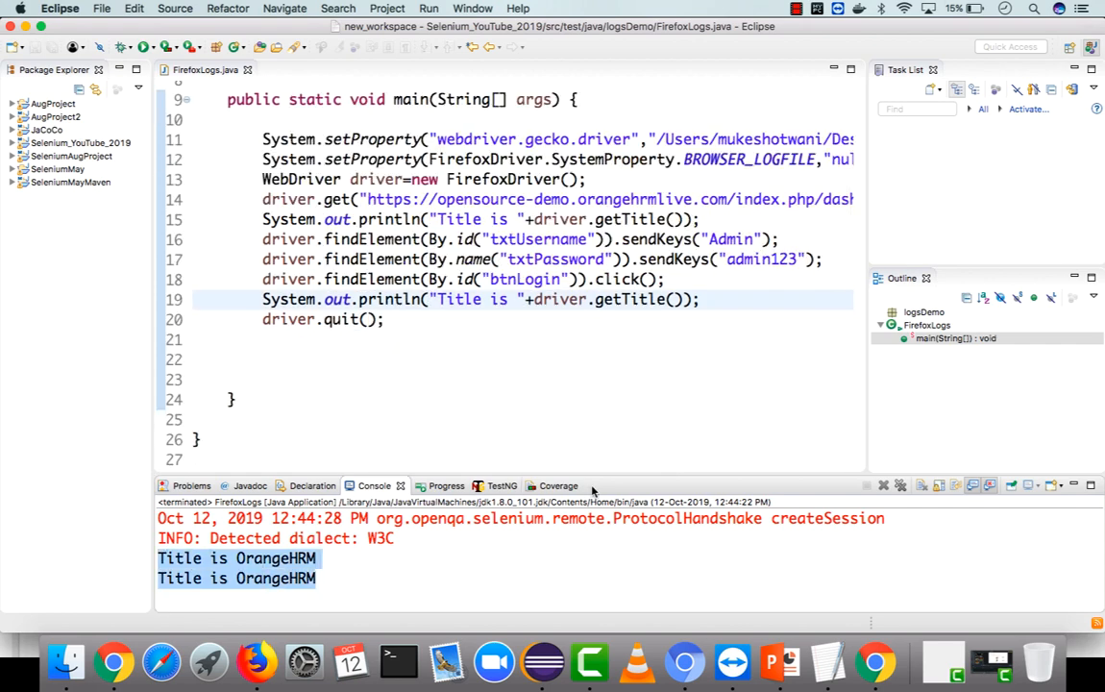
# Step: Advance the slideshow from the BROWSER_LOGFILE slide to the Thank you slide
pyautogui.click(882, 485)
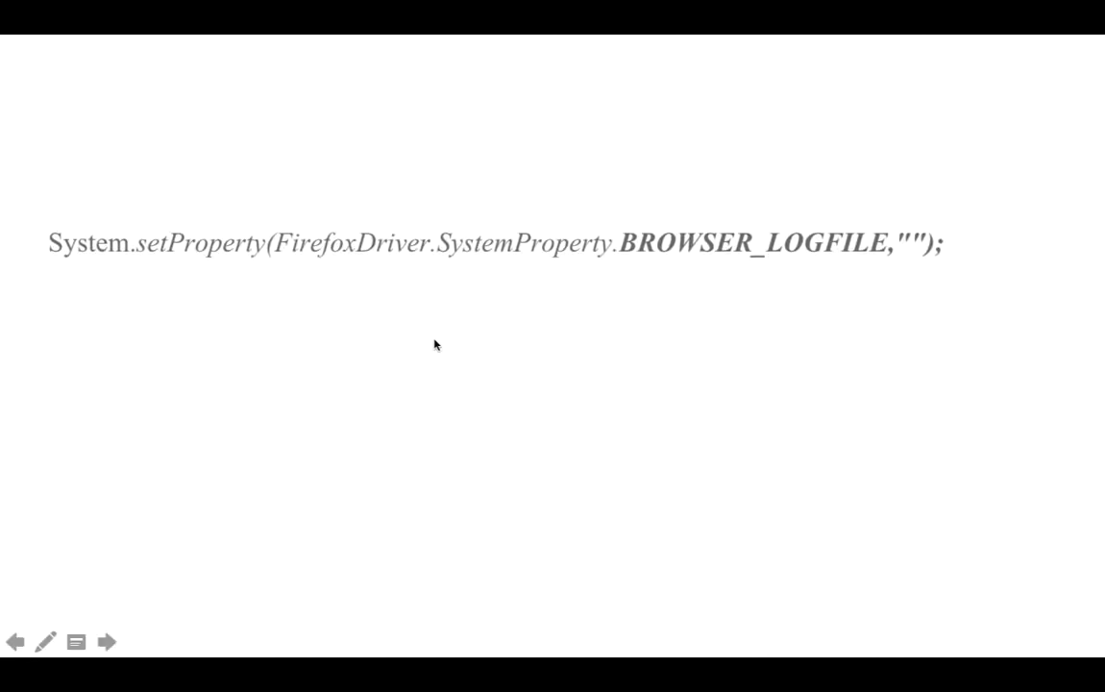
pyautogui.click(112, 642)
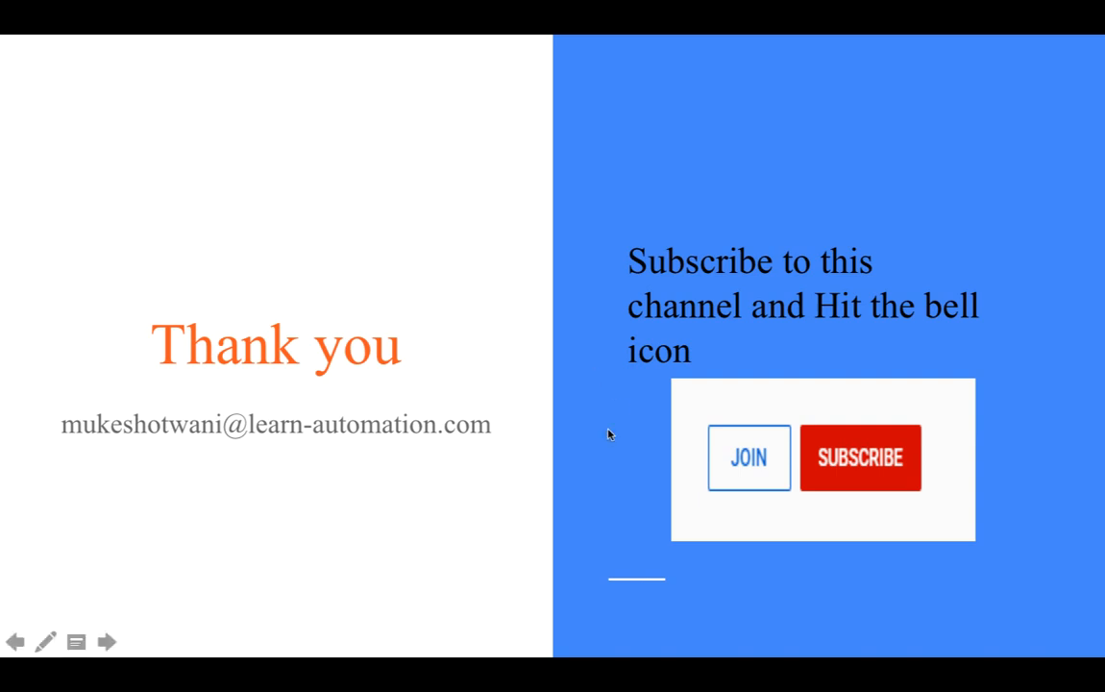